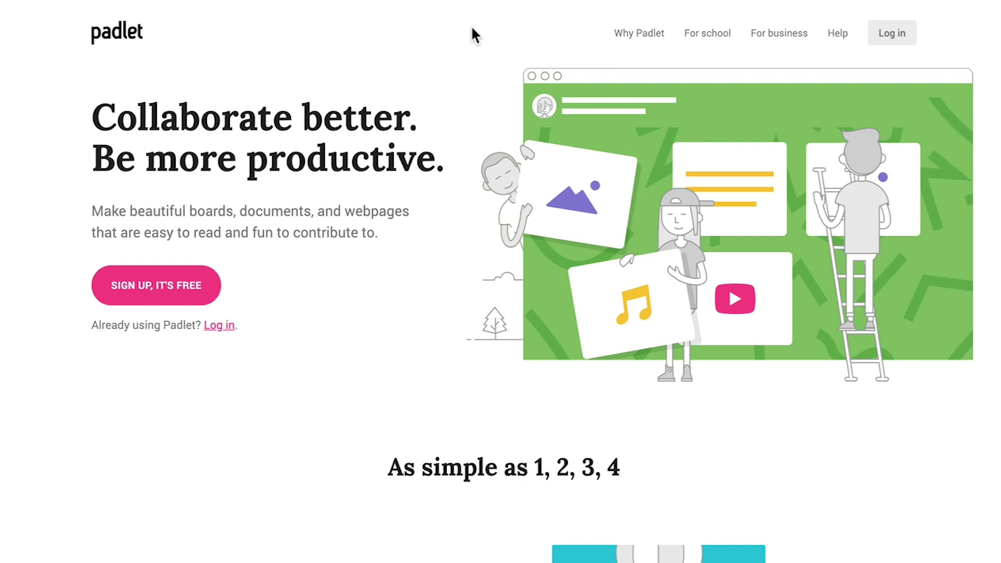
Step: Sign in to Padlet from the homepage using the Microsoft account option
scroll(down, 3)
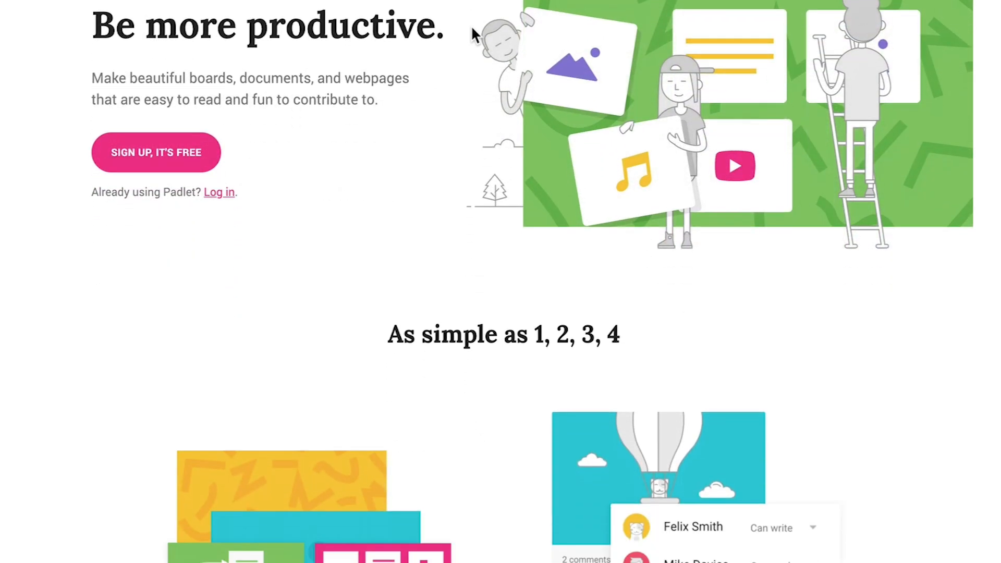
scroll(down, 3)
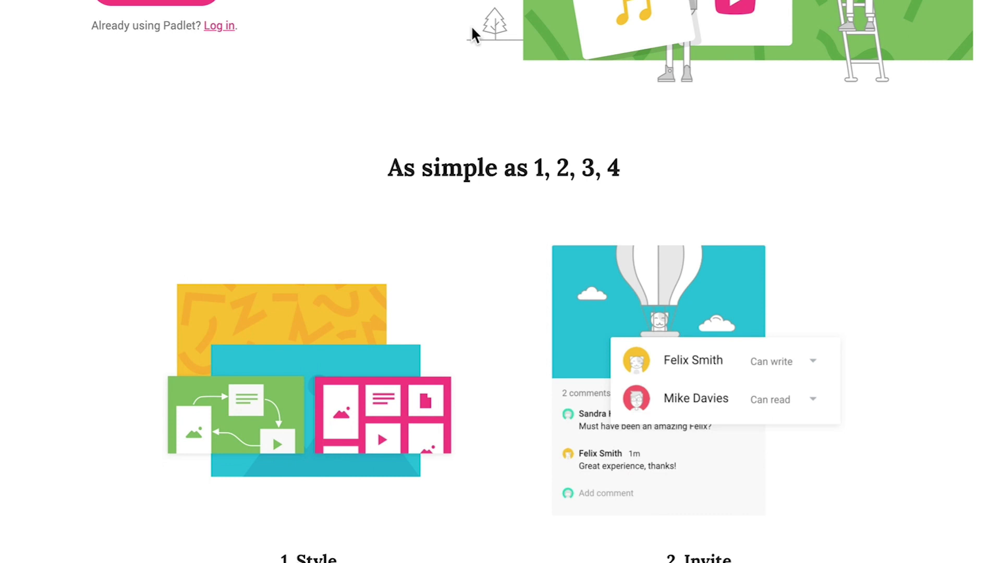
scroll(down, 3)
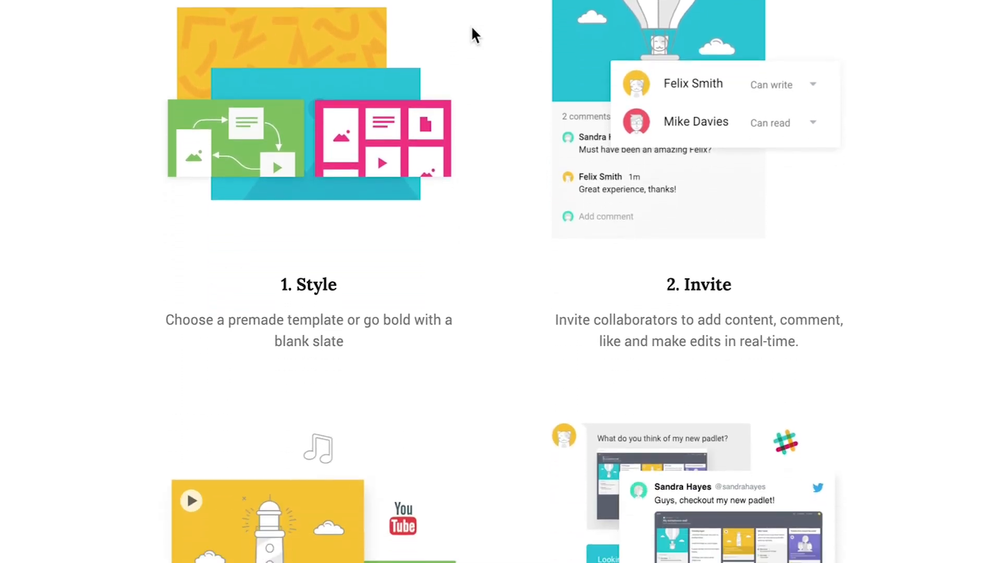
scroll(down, 3)
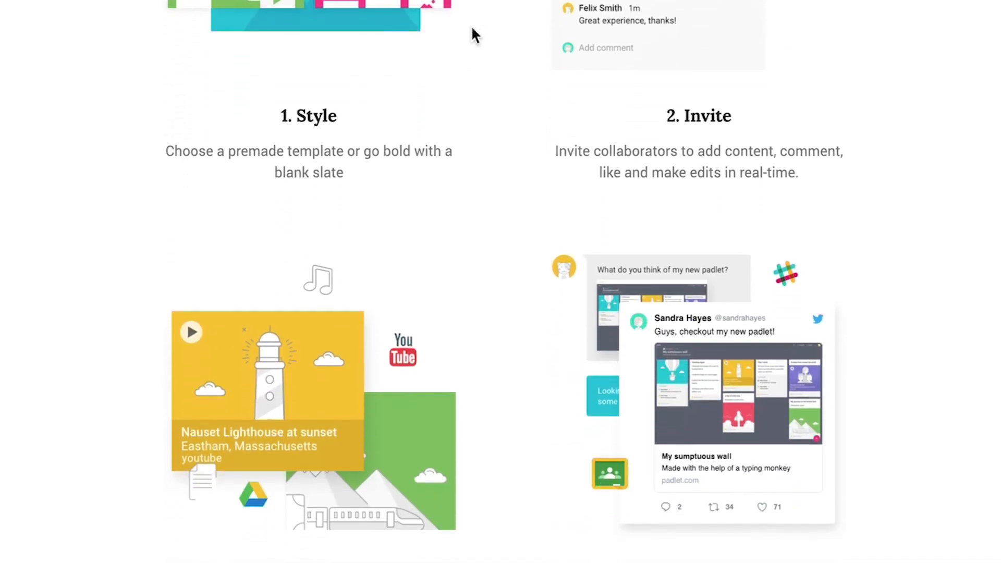
scroll(down, 3)
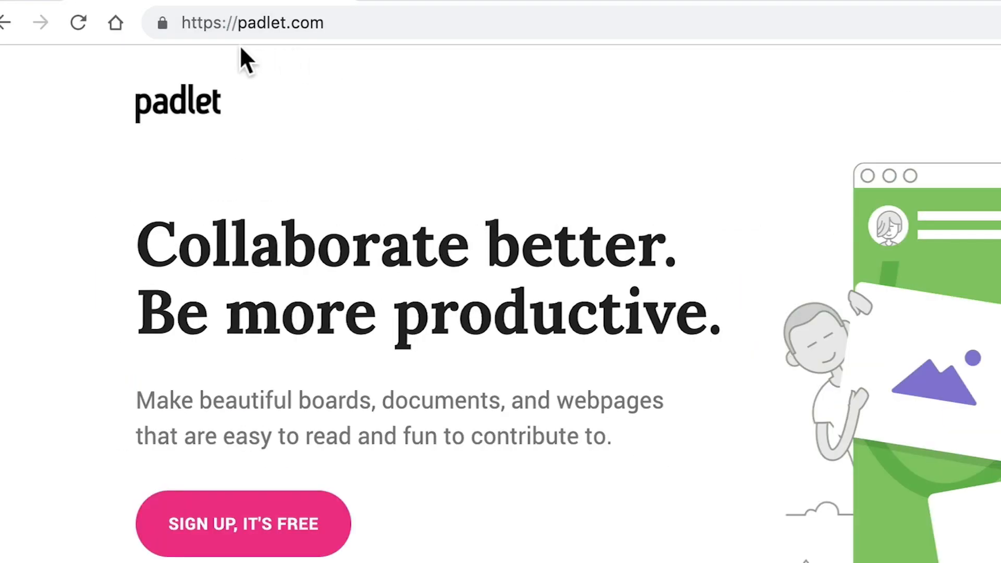
click(244, 523)
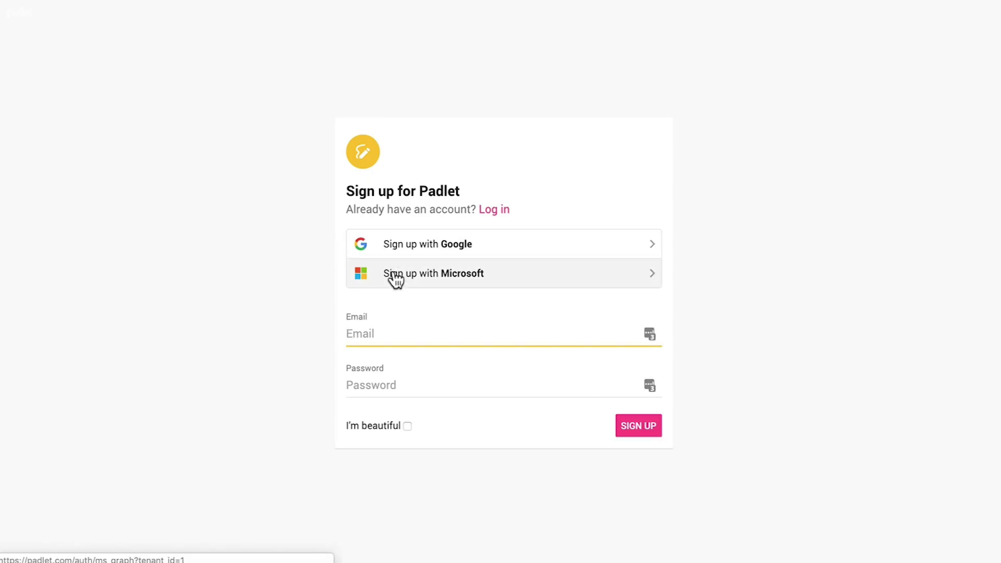
click(434, 273)
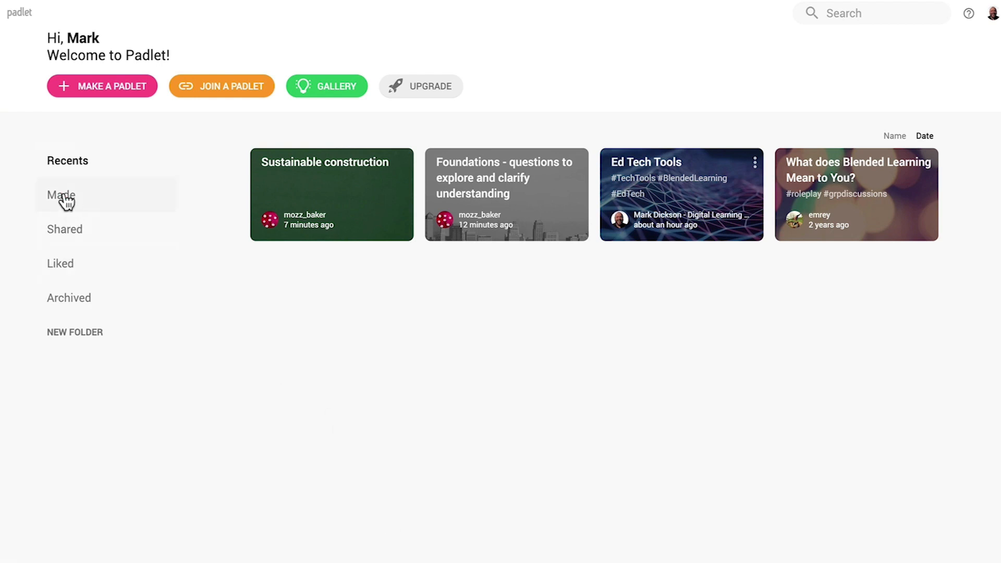
Step: Browse the Made, Shared, Liked and Archived collections, returning to your own made padlets
click(61, 194)
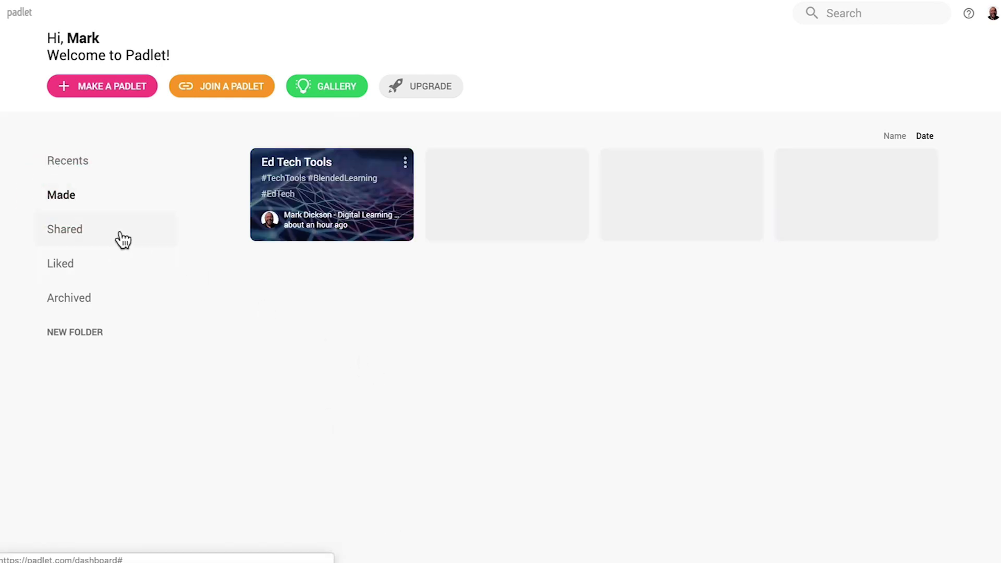
click(65, 229)
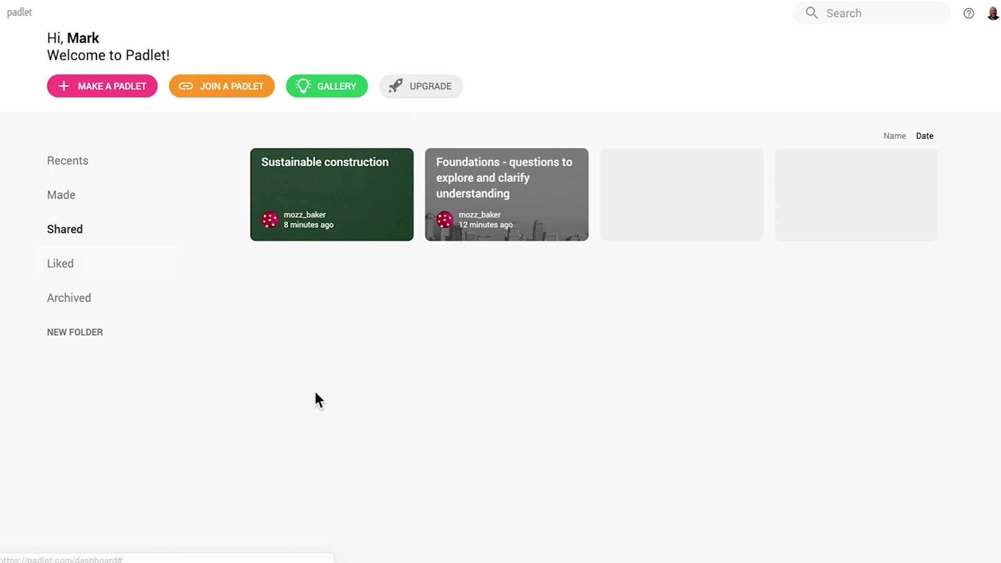
click(59, 263)
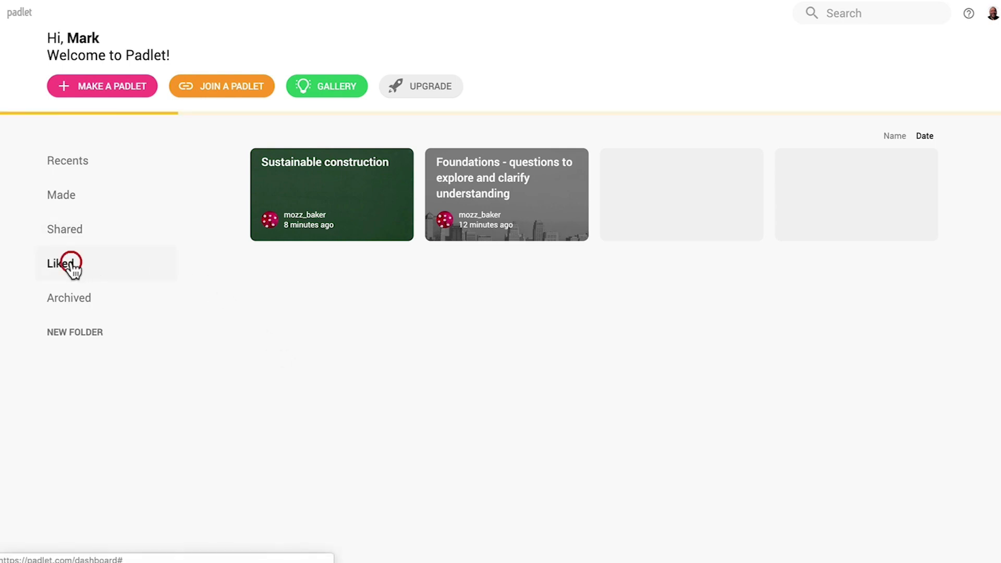
click(60, 262)
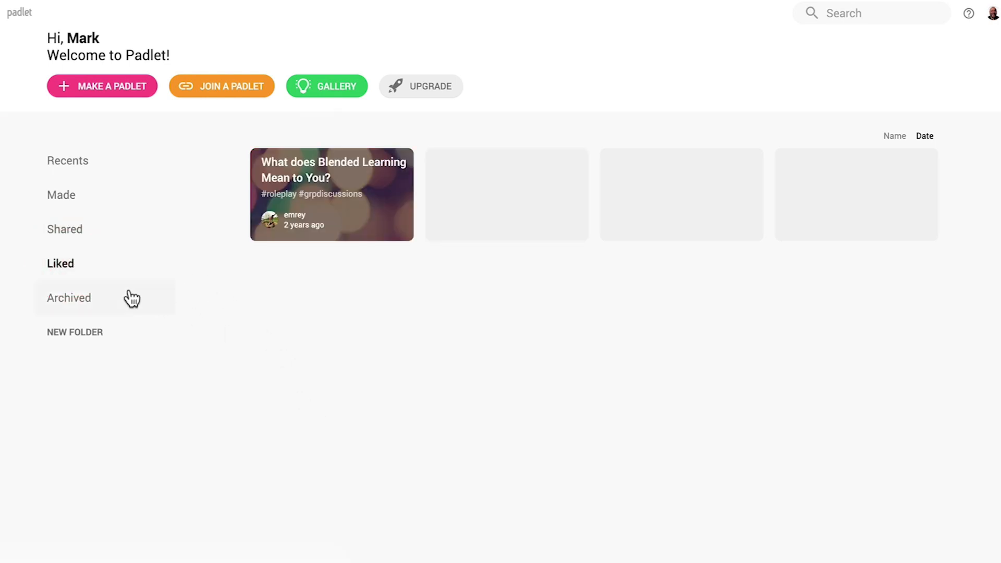
click(68, 298)
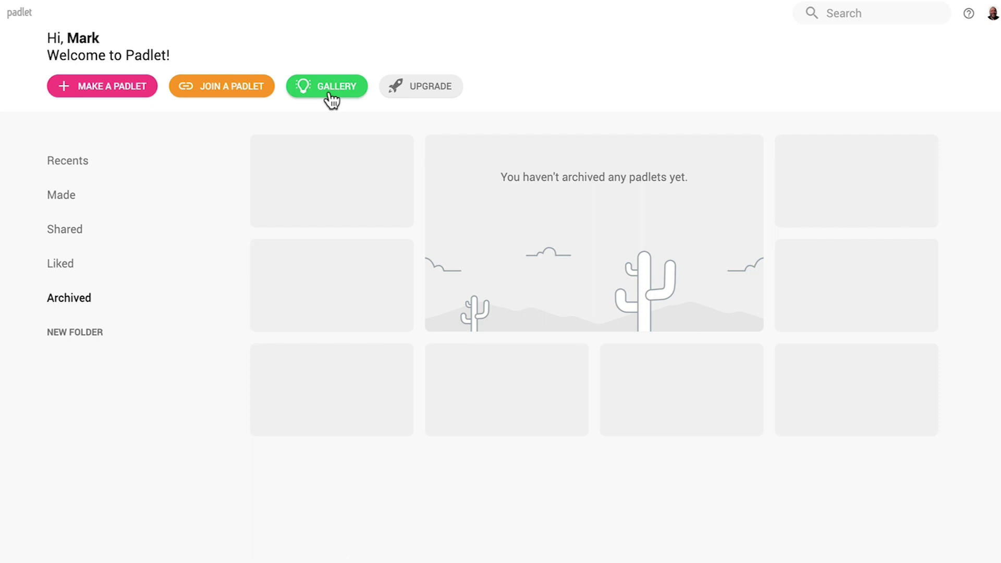
click(327, 86)
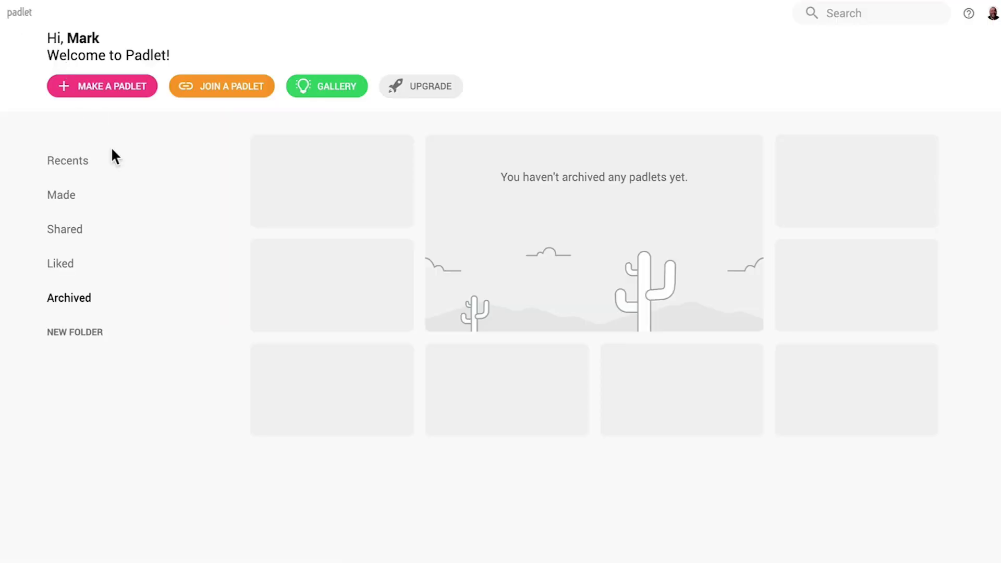
click(61, 195)
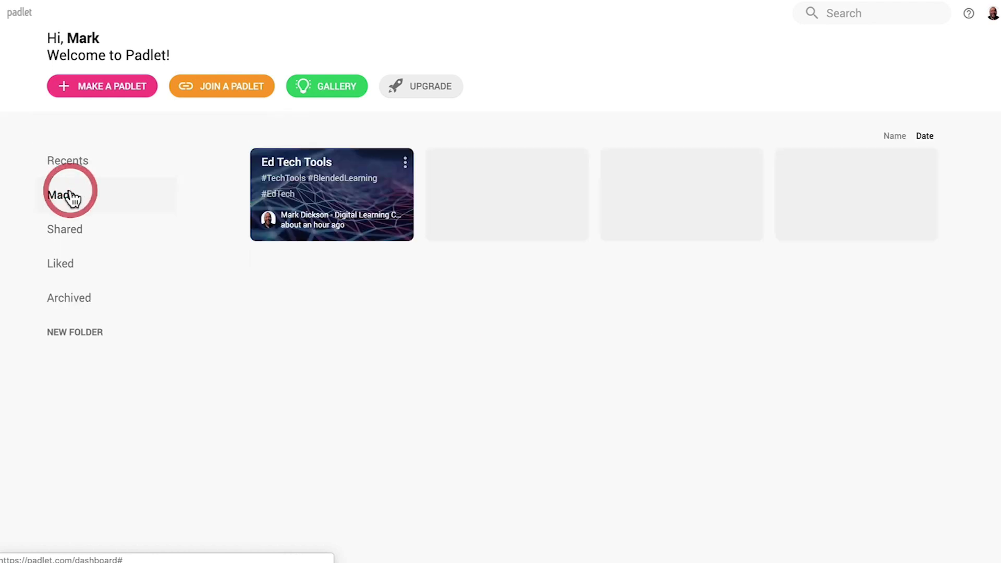
Step: Open the Ed Tech Tools padlet and select one of its tutorial video posts
click(331, 194)
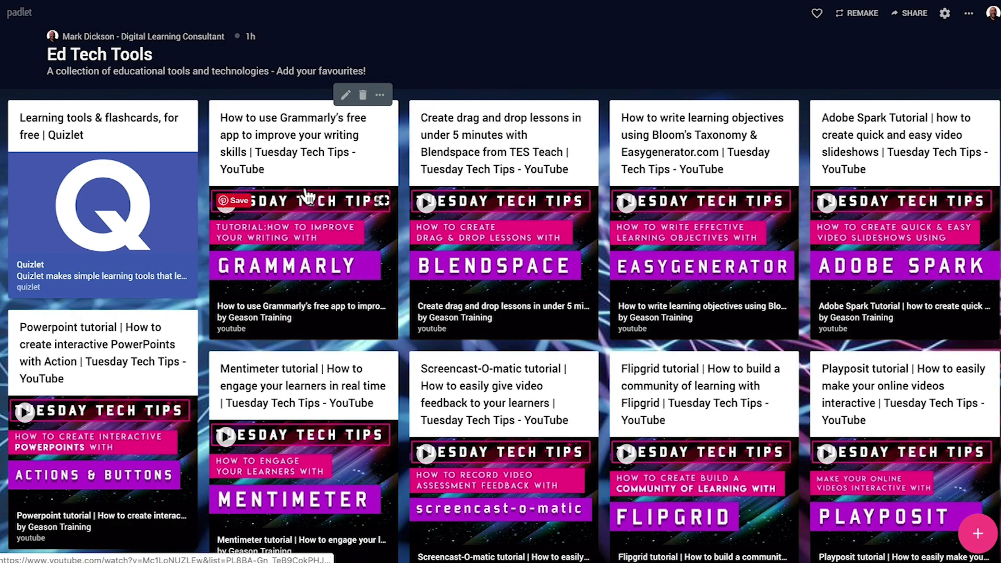
scroll(down, 3)
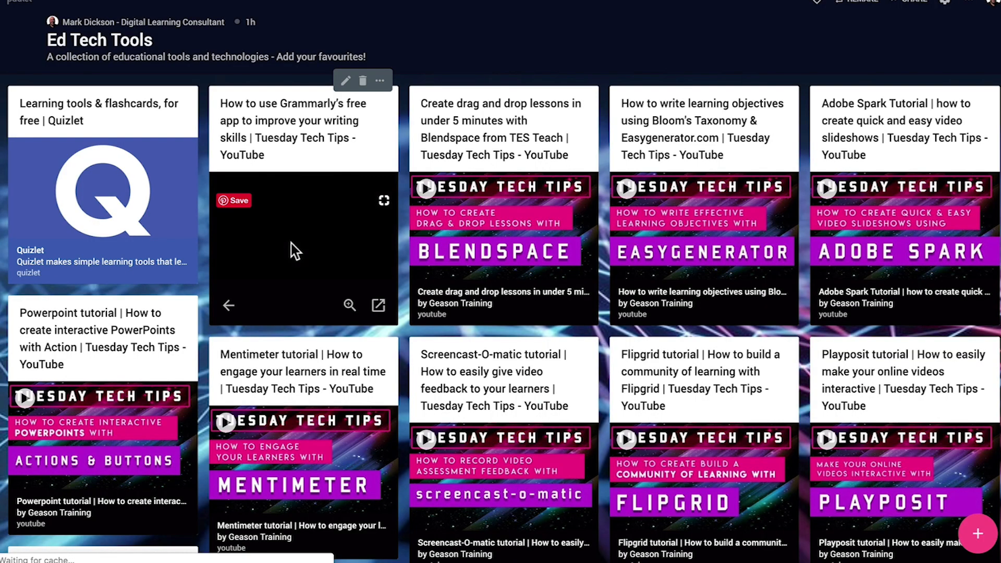
click(304, 249)
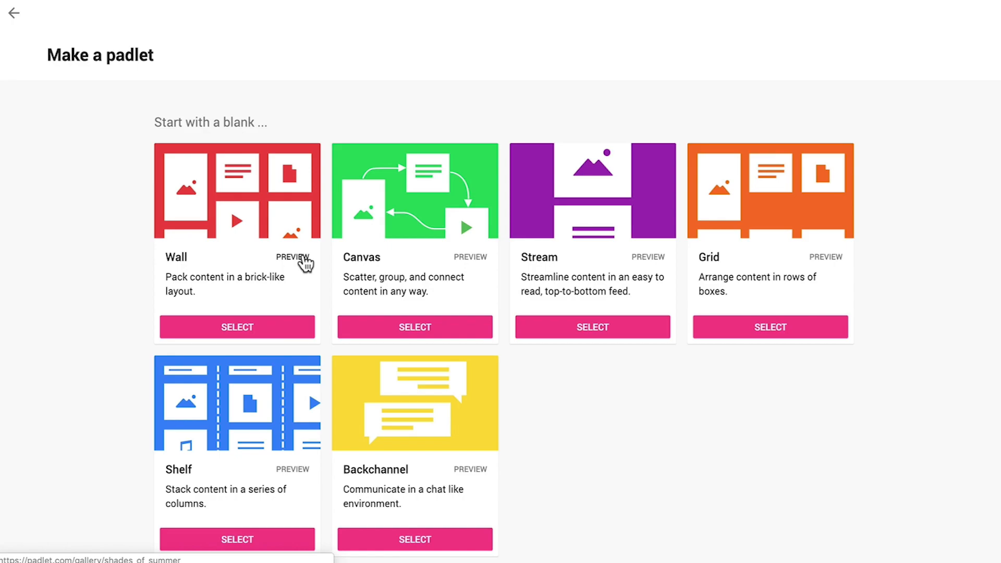
click(293, 257)
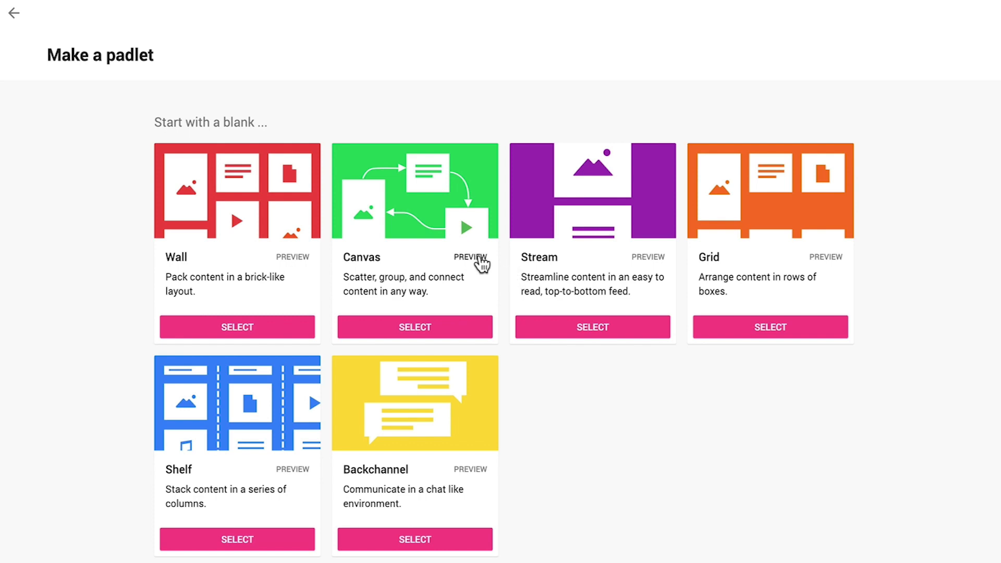
click(469, 257)
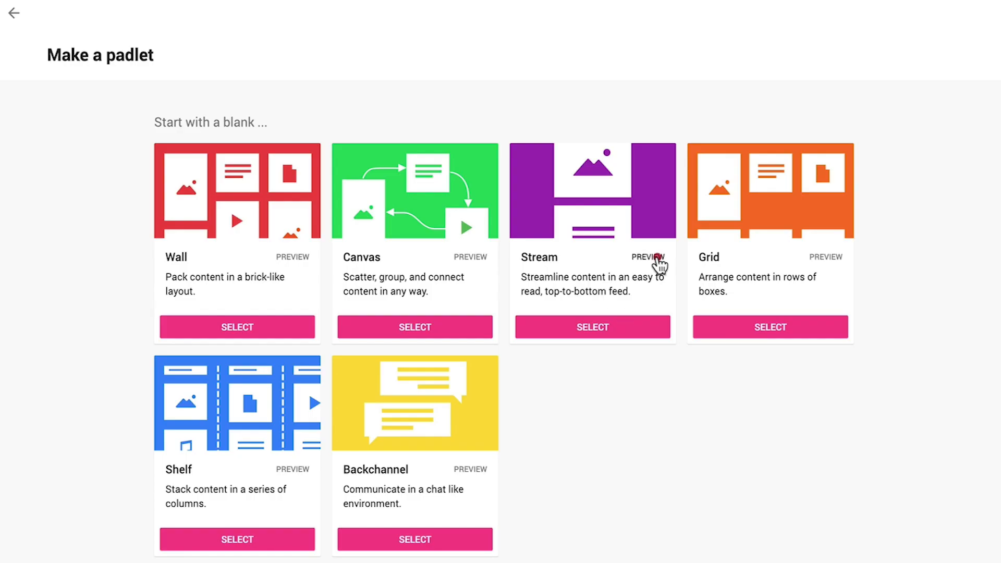
click(645, 256)
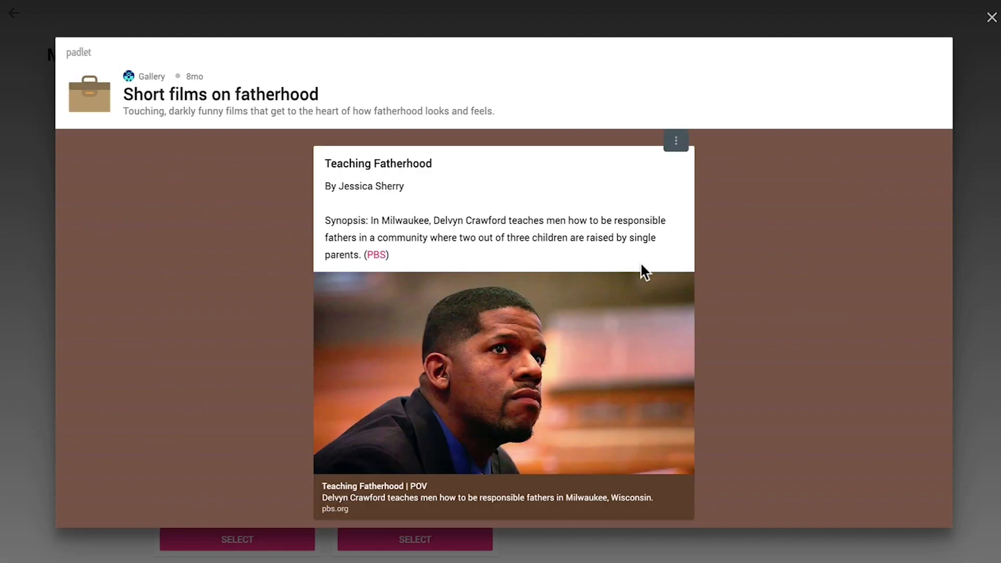
scroll(down, 3)
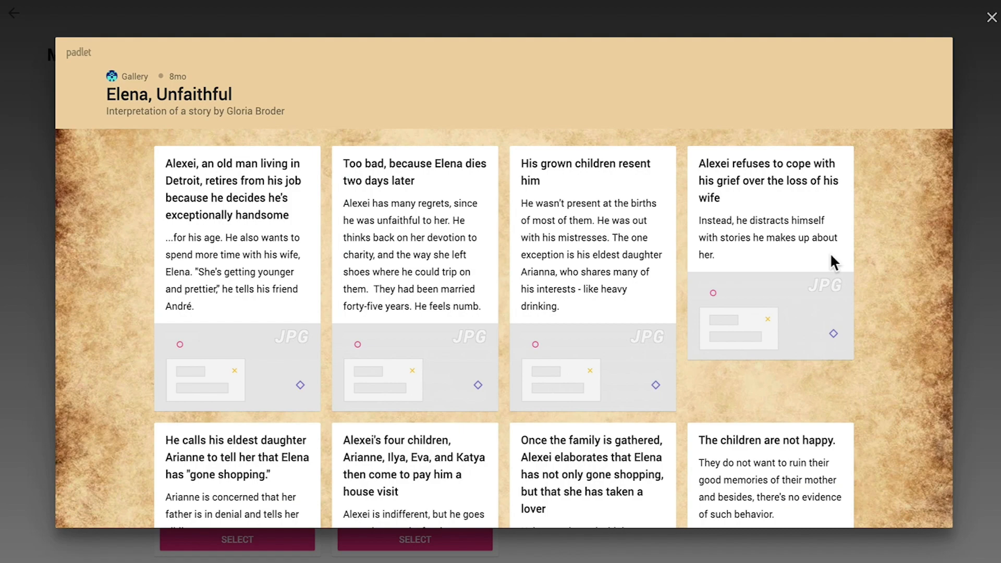
click(990, 18)
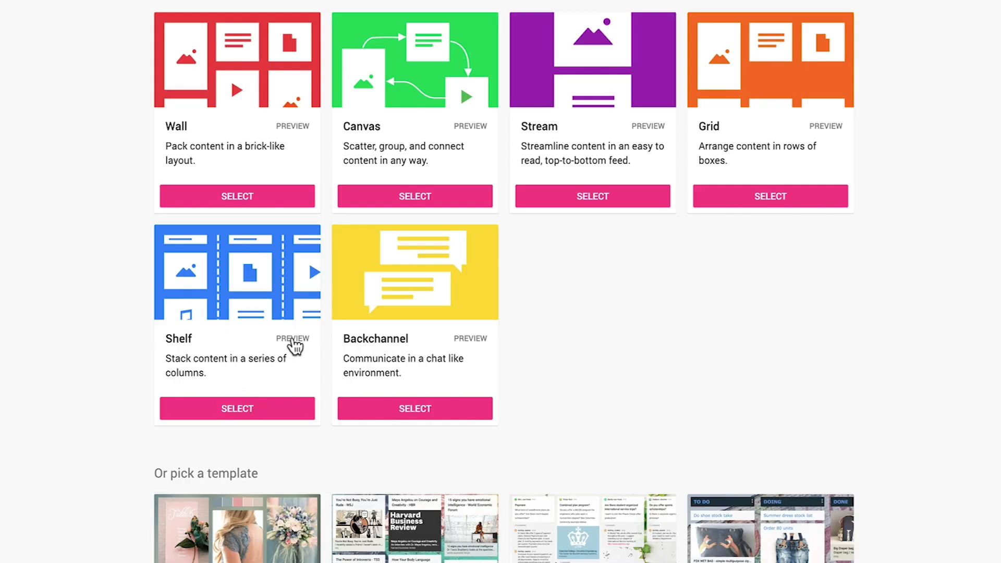
click(293, 338)
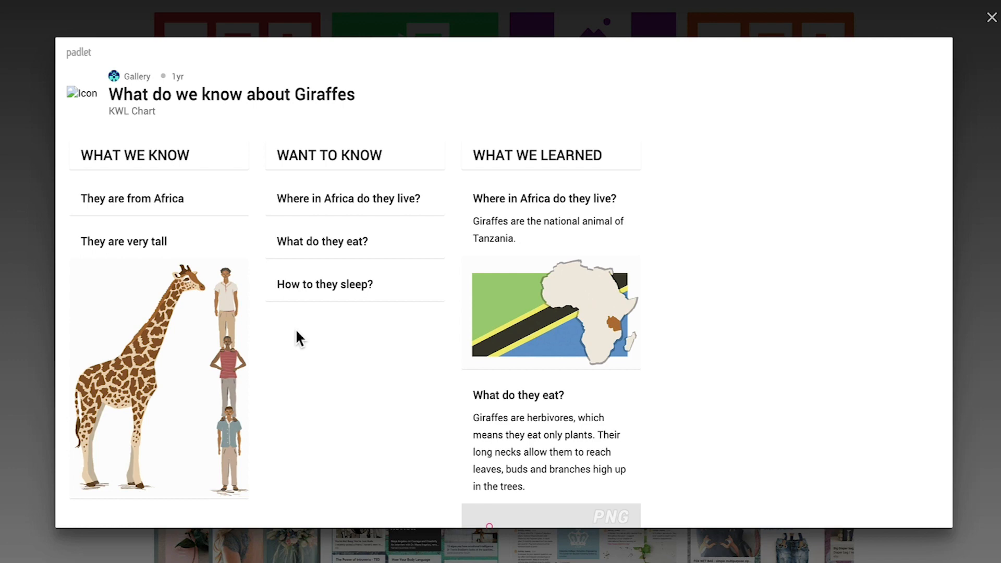
click(990, 17)
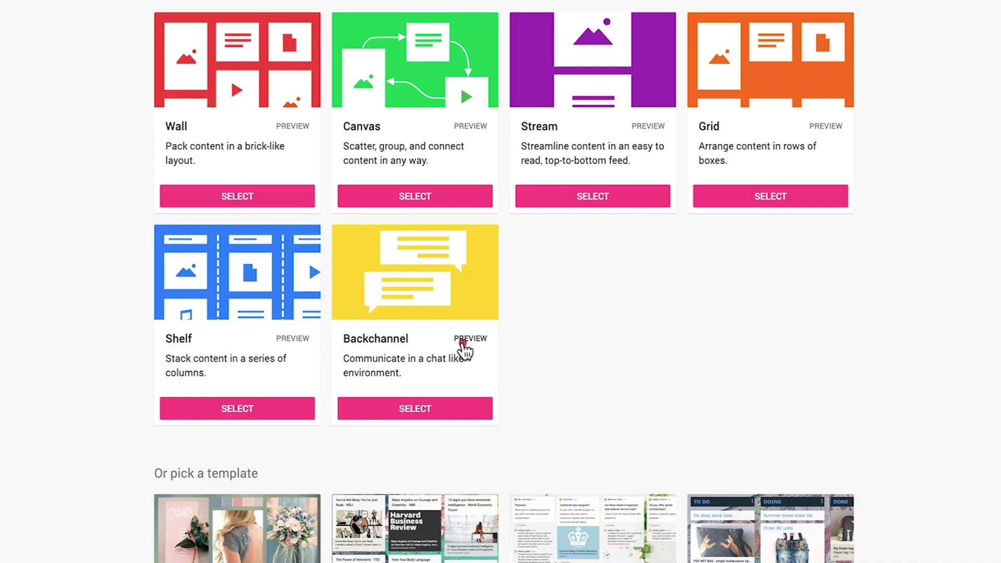
click(470, 338)
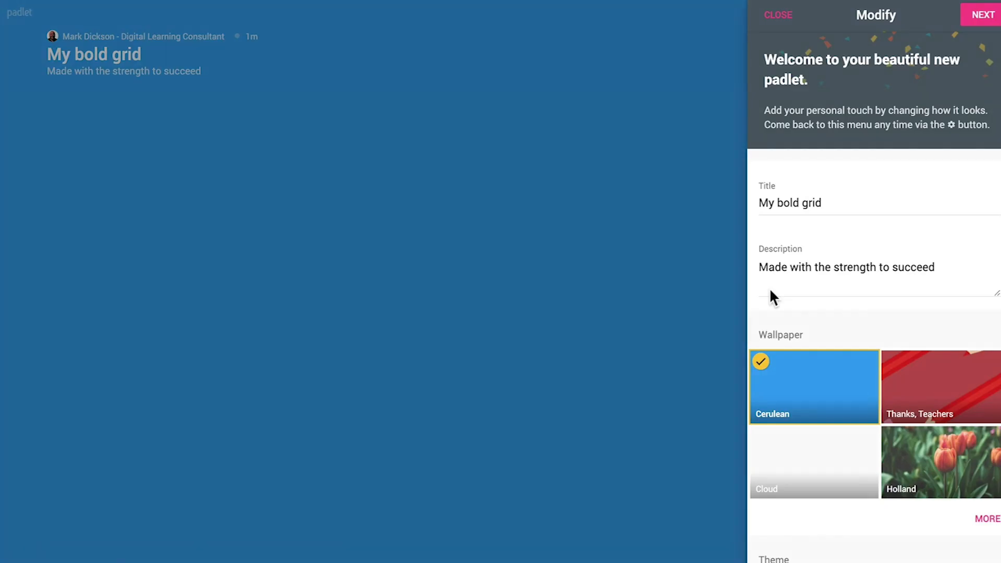
Step: Title the padlet 'SEO', describe it as a collection of SEO unit resources, with Continuum wallpaper
text(SEO Resources)
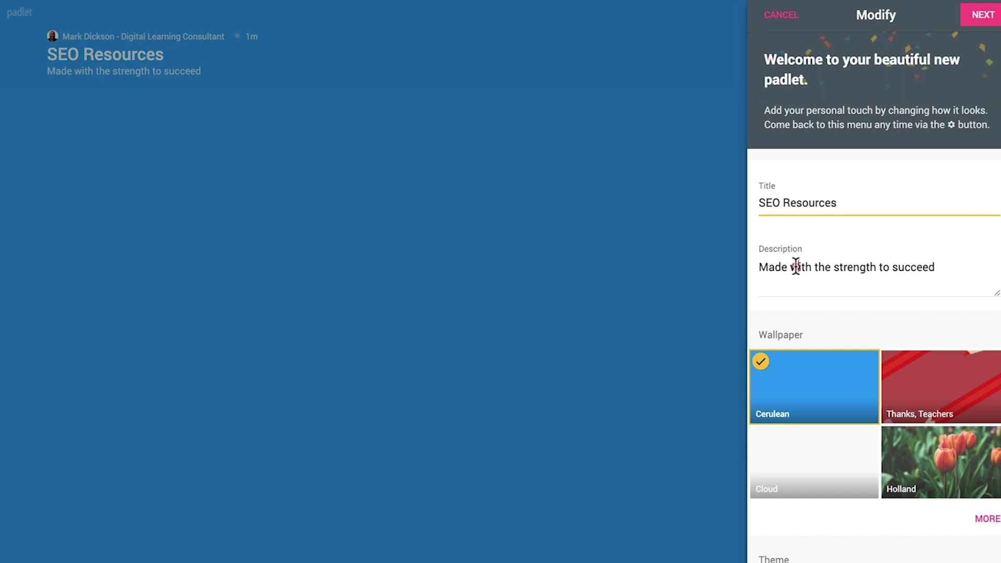
text(A collection of resources to support your SEO unit work)
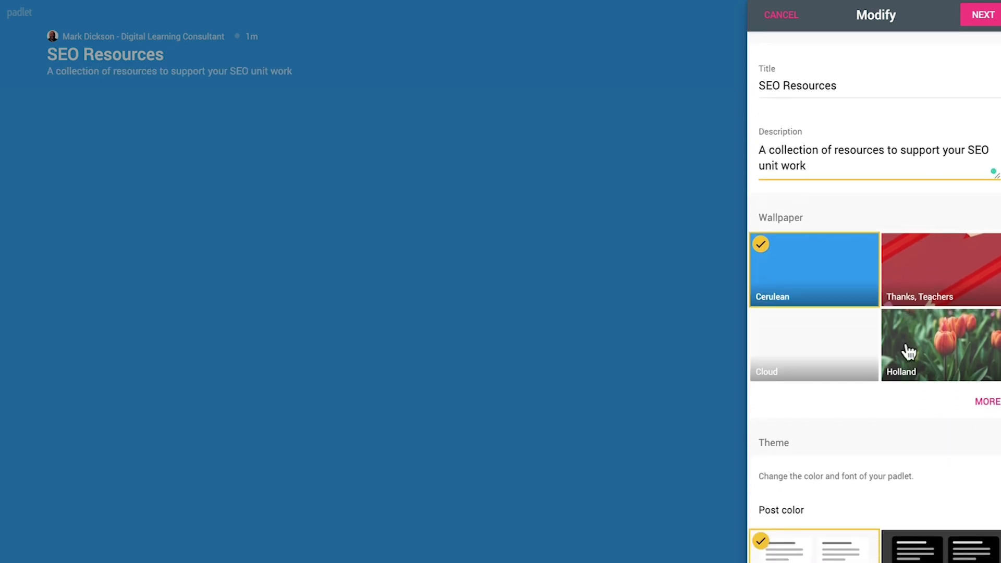
click(987, 401)
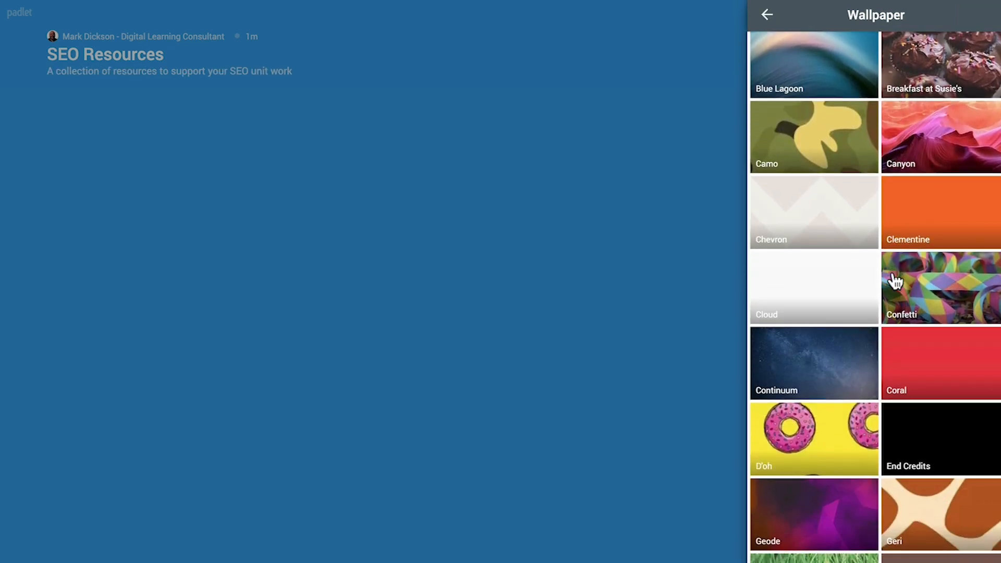
click(813, 363)
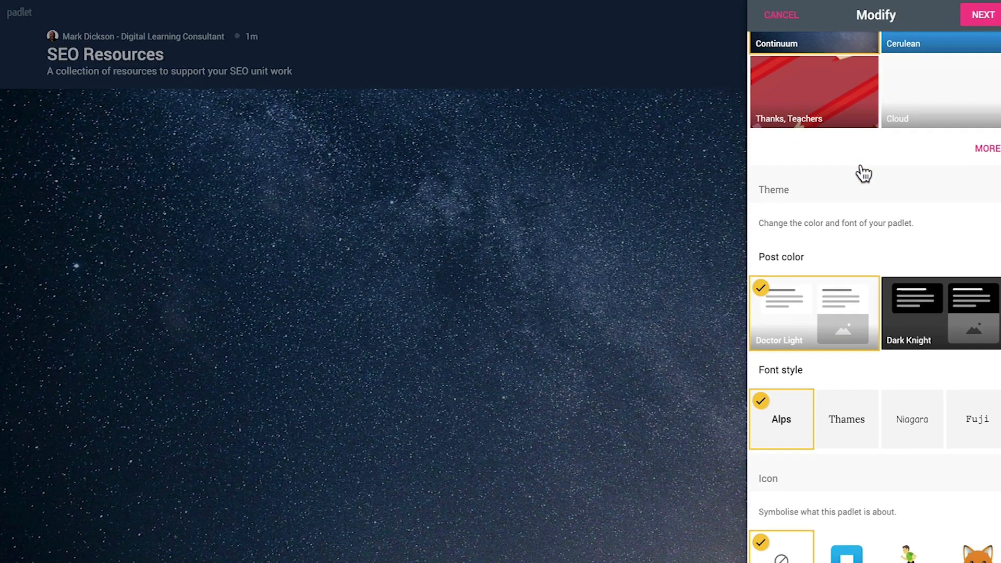
Step: Require moderator approval before posts appear and finish modifying the padlet's settings
scroll(down, 3)
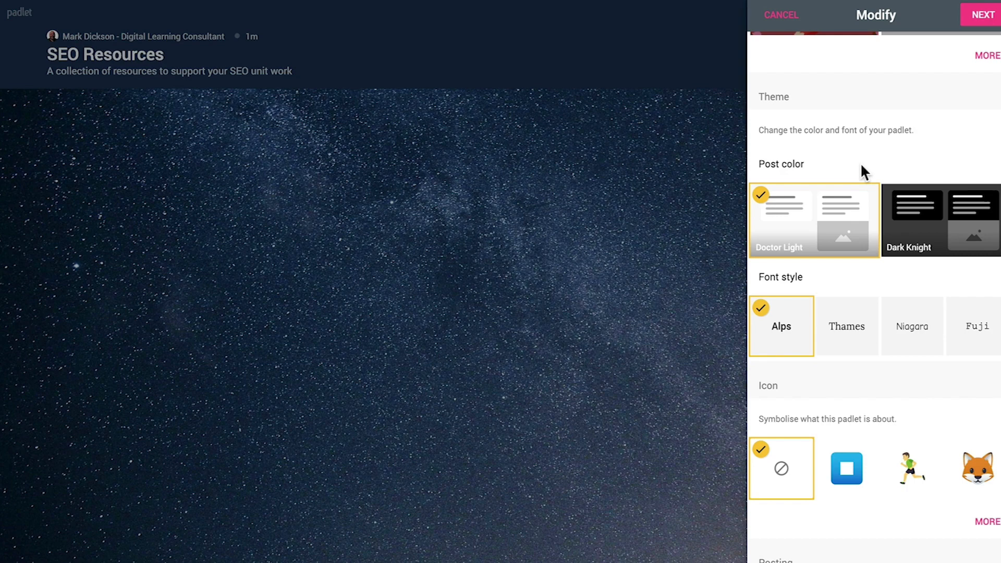
scroll(down, 3)
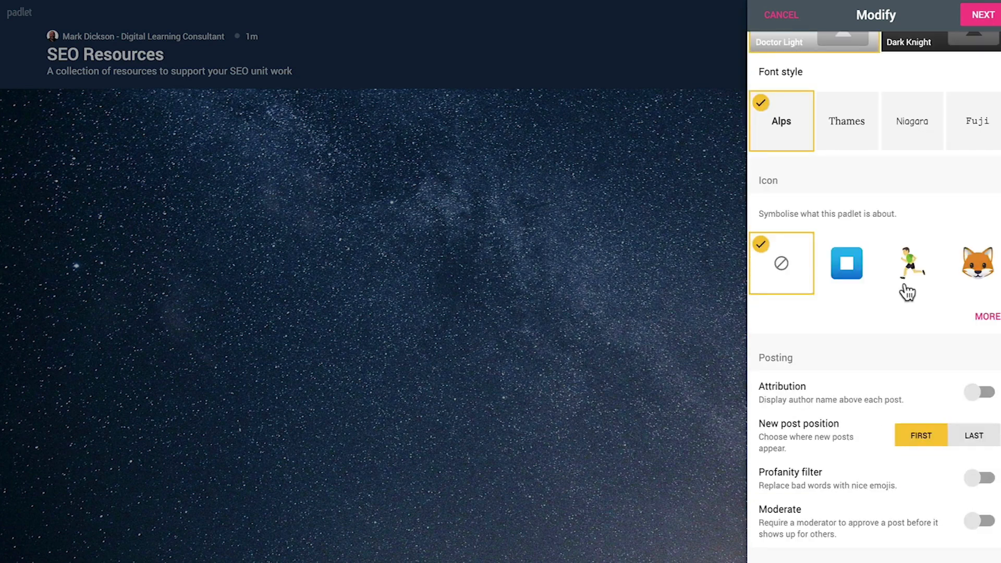
scroll(down, 3)
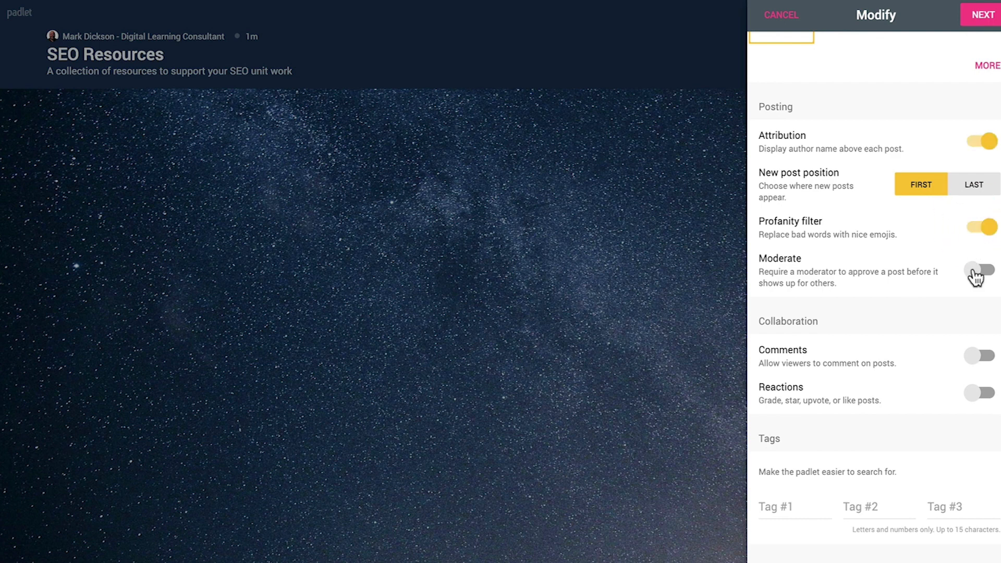
click(979, 269)
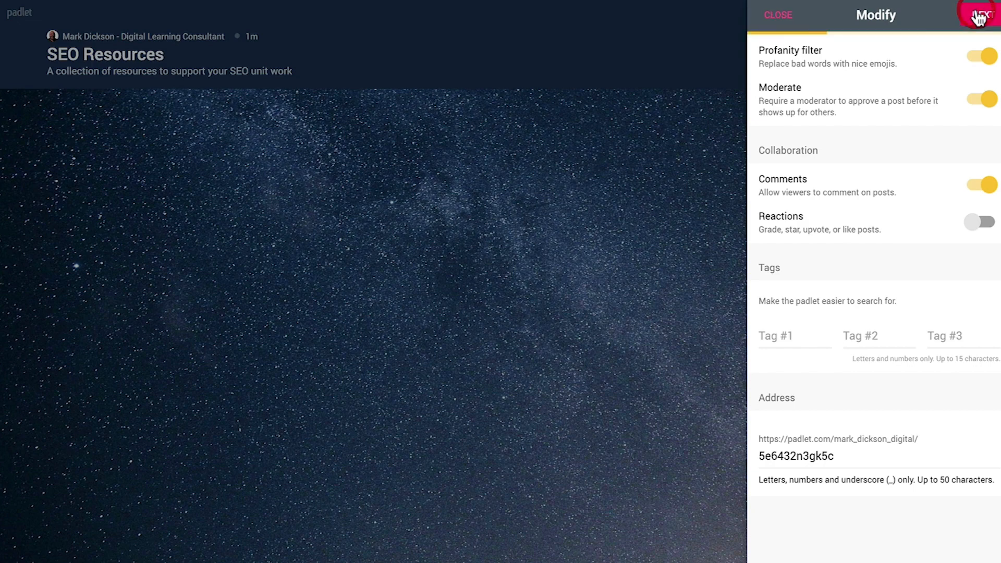
click(979, 15)
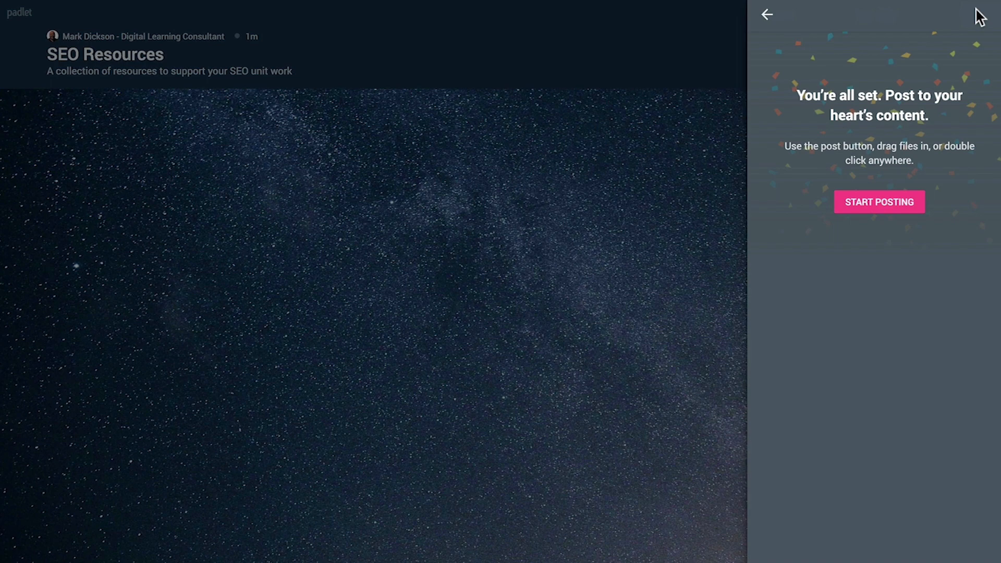
Step: Create the first post with the SEO in 2019 video and an overview of 2019 do's and don'ts
click(879, 202)
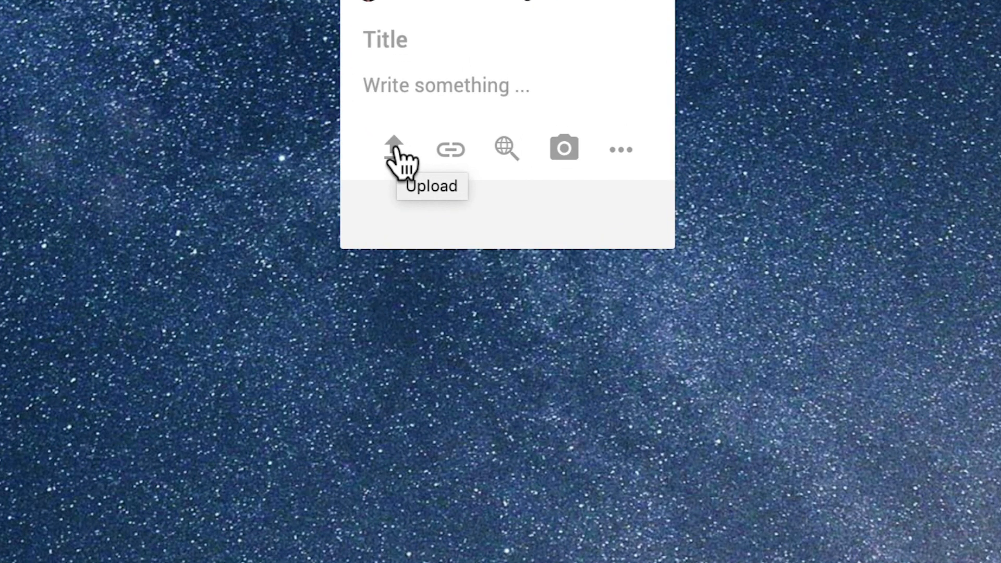
mouse_move(451, 159)
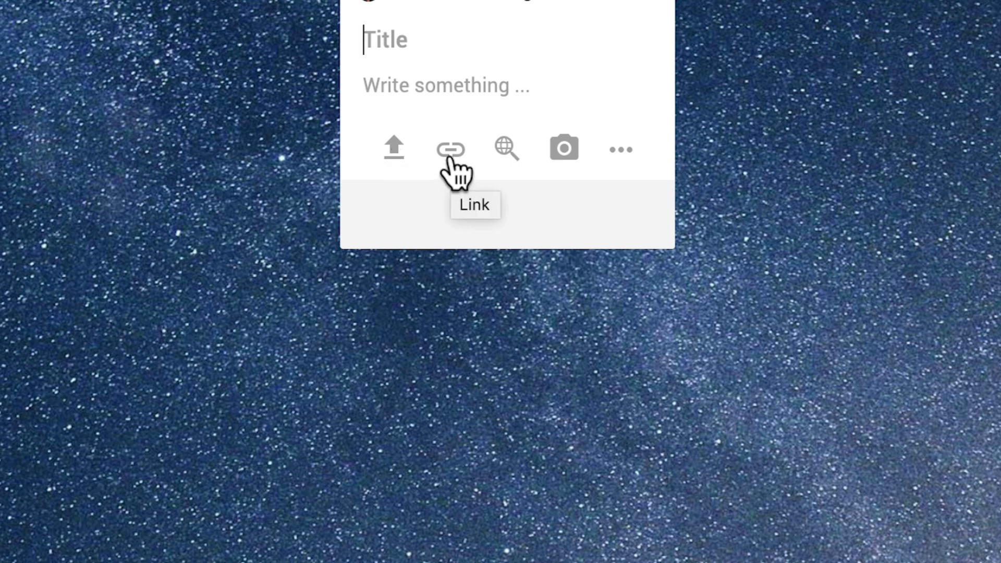
mouse_move(574, 159)
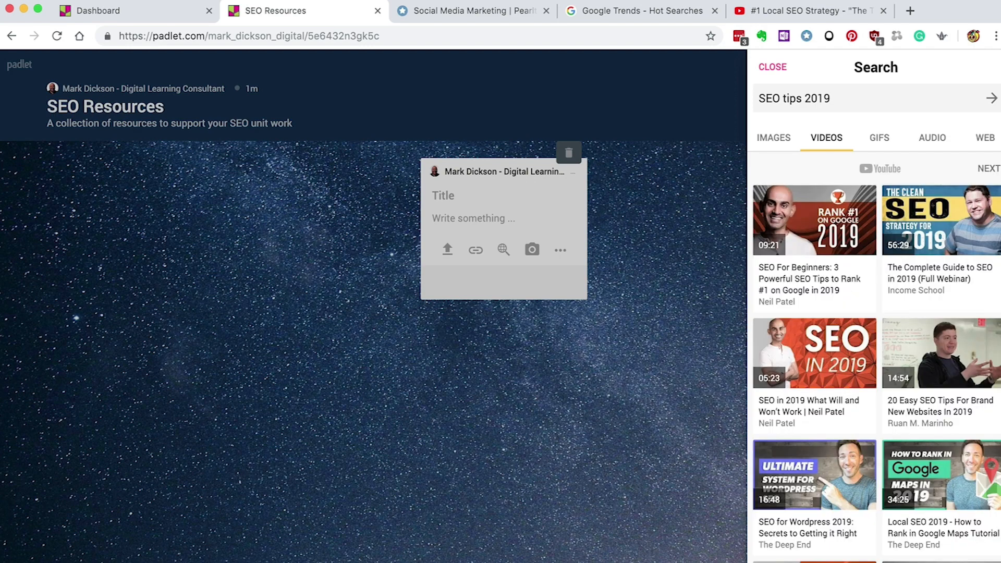
click(830, 99)
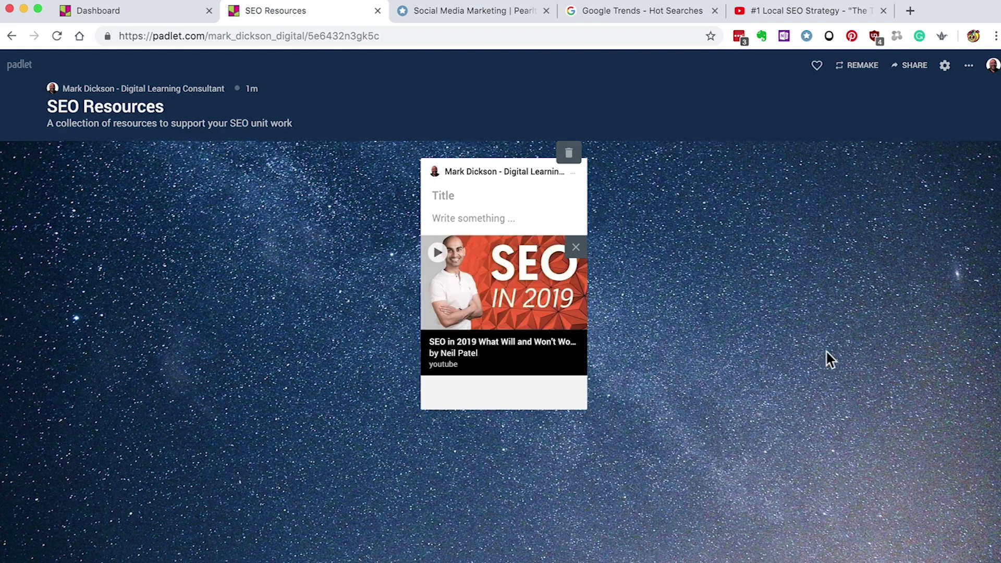
text(A great overview of the do's and don'ts of SEO in 2019)
text(2019 SEO Trends)
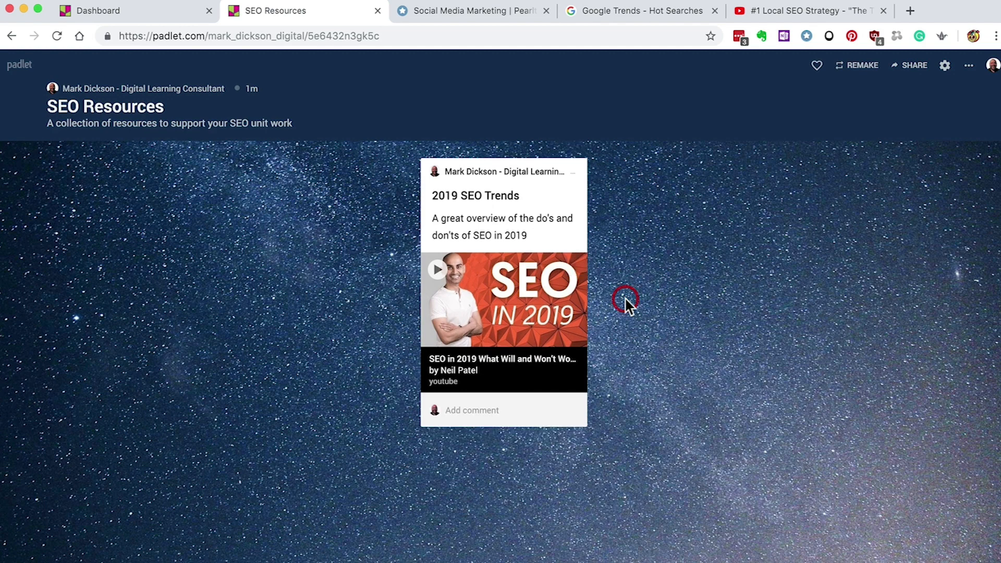
mouse_move(325, 341)
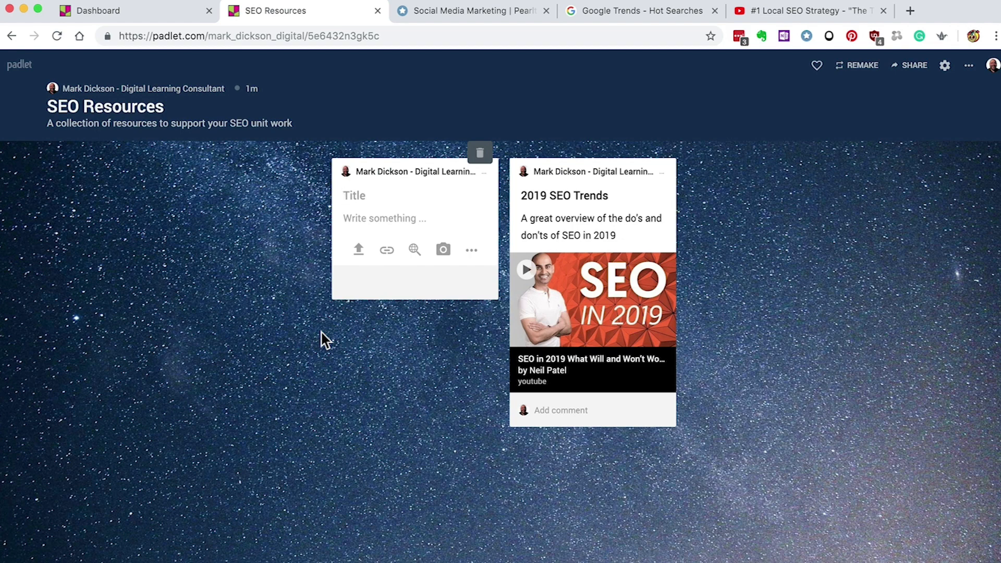
Step: Copy the local SEO video's YouTube address and attach it as a link to a new post
click(807, 11)
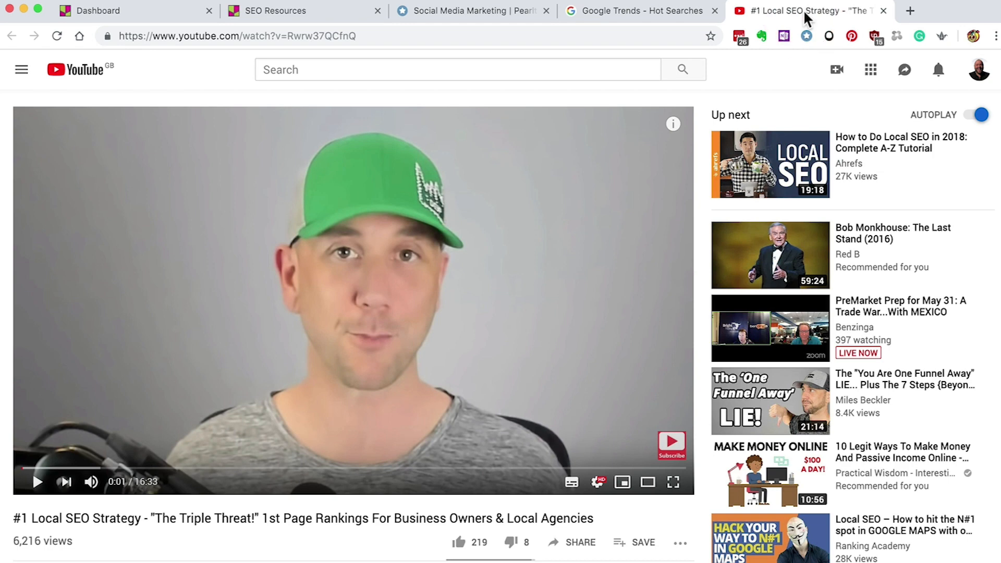
click(363, 36)
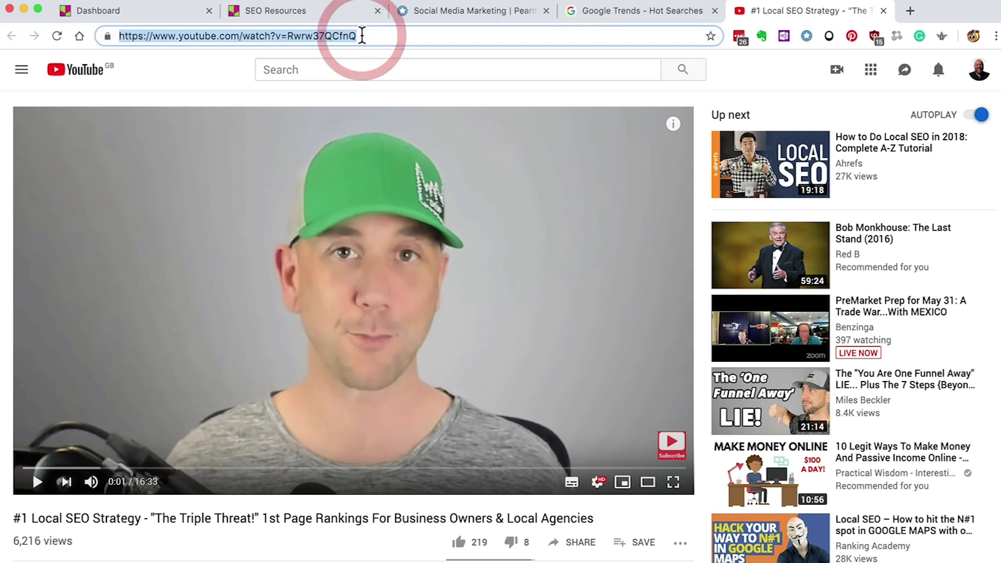
click(276, 11)
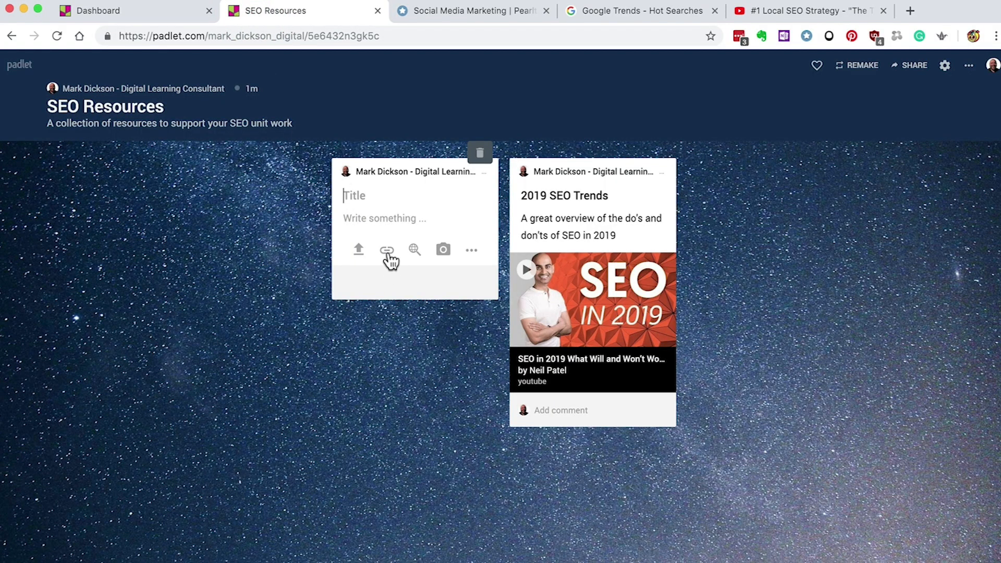
click(387, 250)
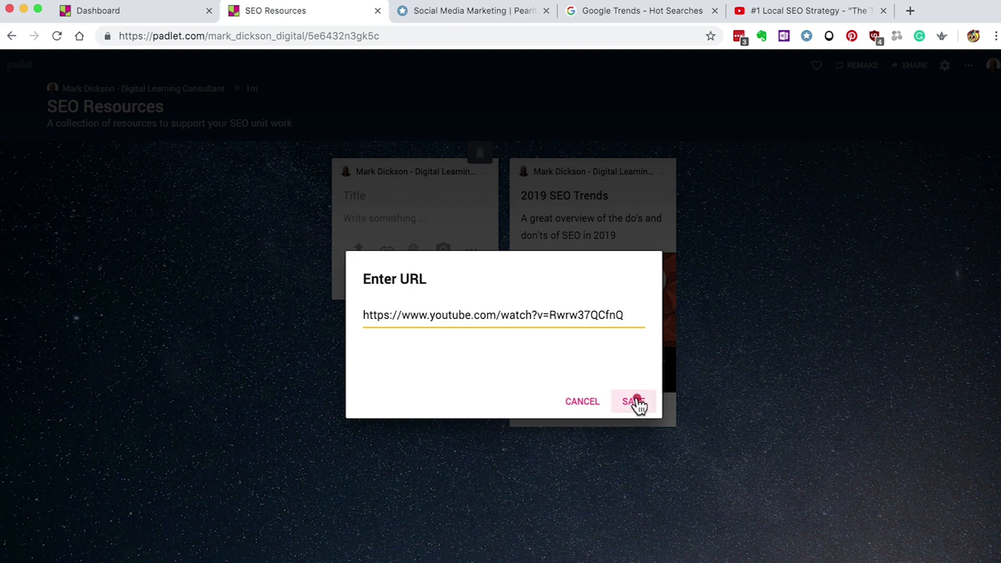
click(631, 401)
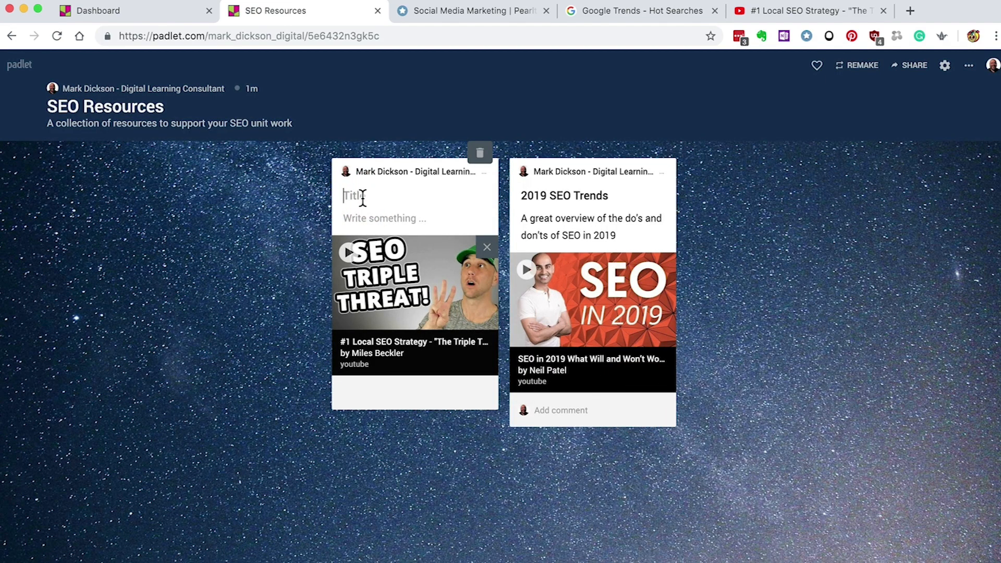
Step: Title the post 'Local Search SEO Strategy' with a description beginning 'How to utilise local'
text(Local Search SEO Strategy)
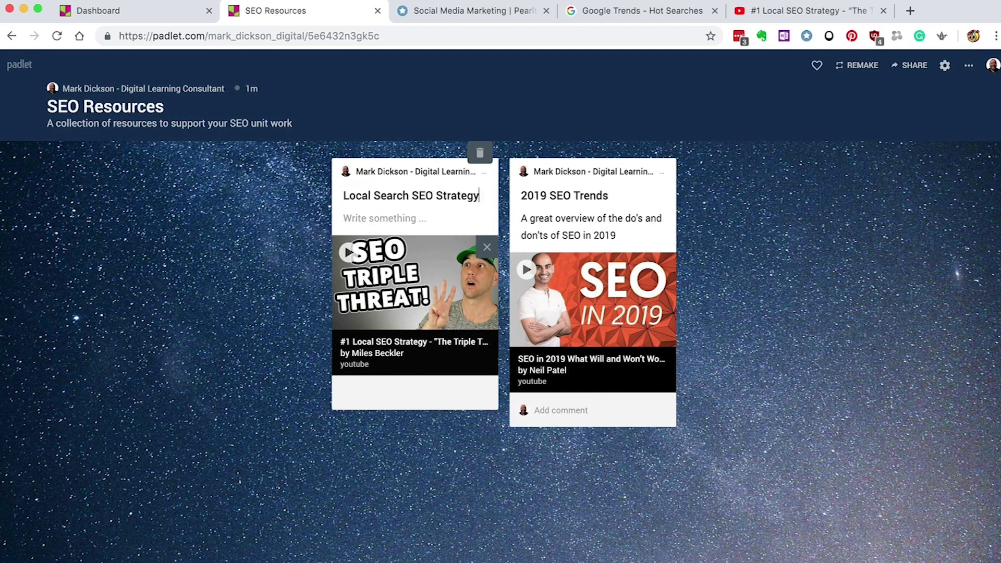
text(How to utilise local search to rank on Google)
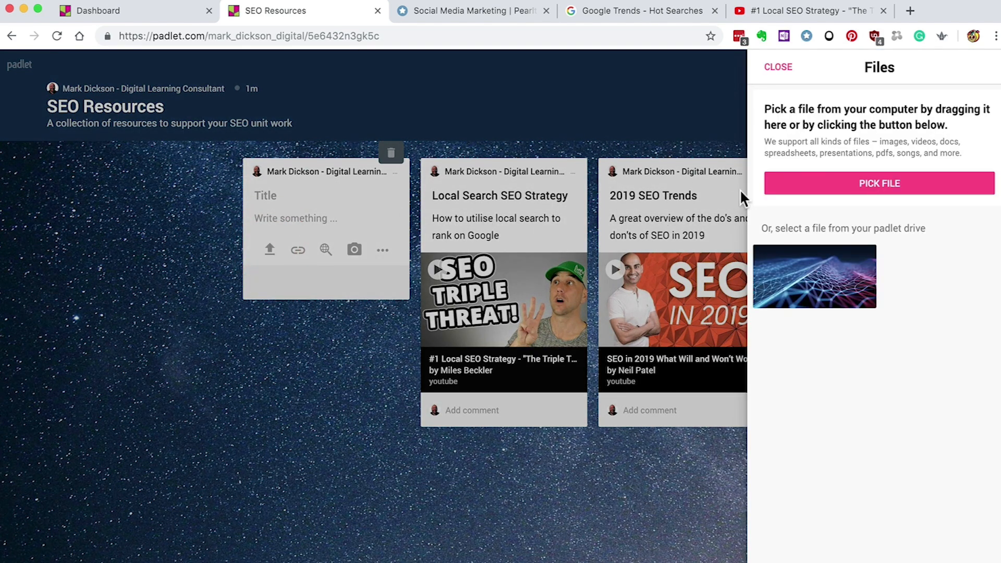
Step: Upload the 5-Tactics-to-Implement-from-the-2019-SEO-Guide.pdf file to the third post
click(878, 183)
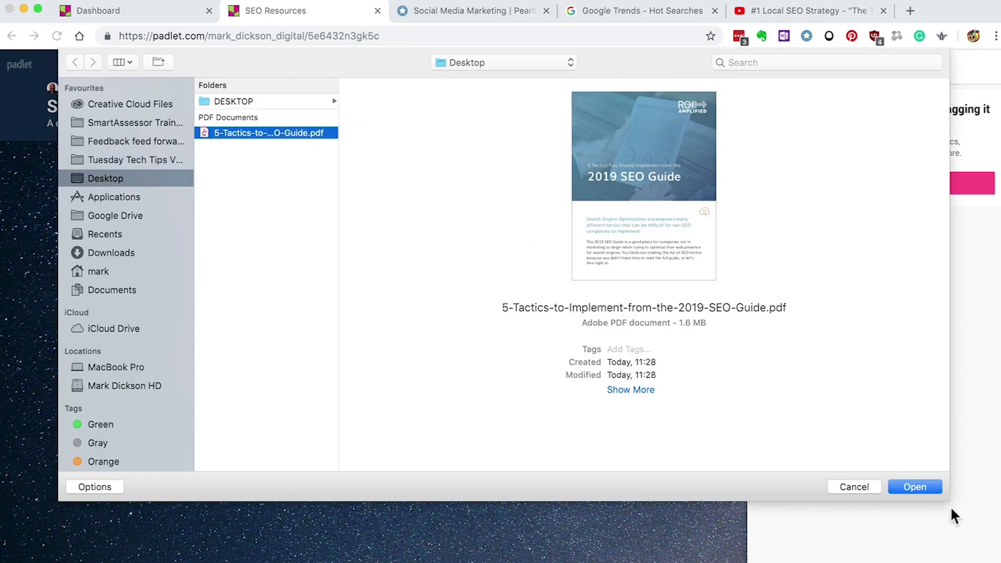
click(913, 486)
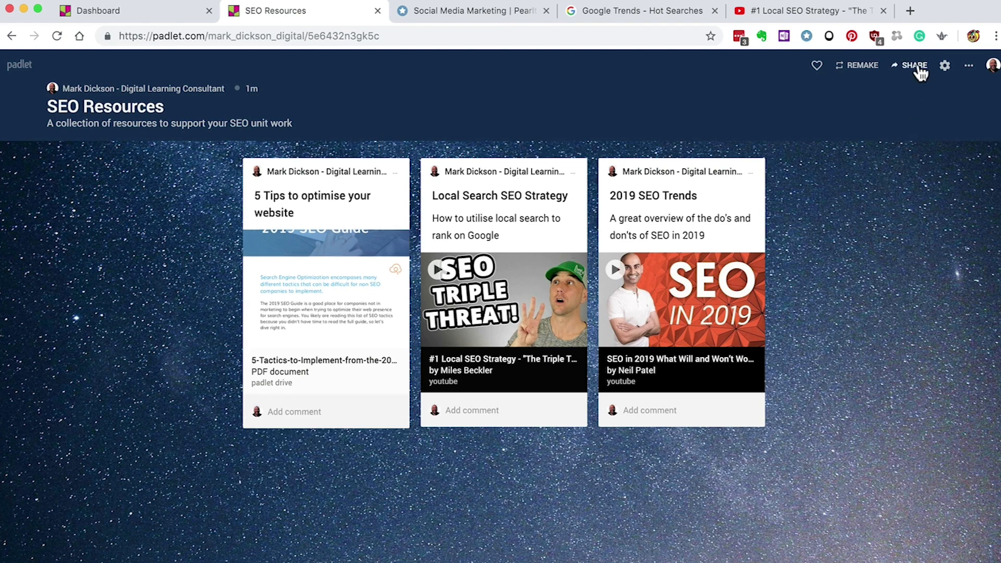
Step: Review the SEO Resources sharing options, noting secret privacy with visitors able to write
click(913, 65)
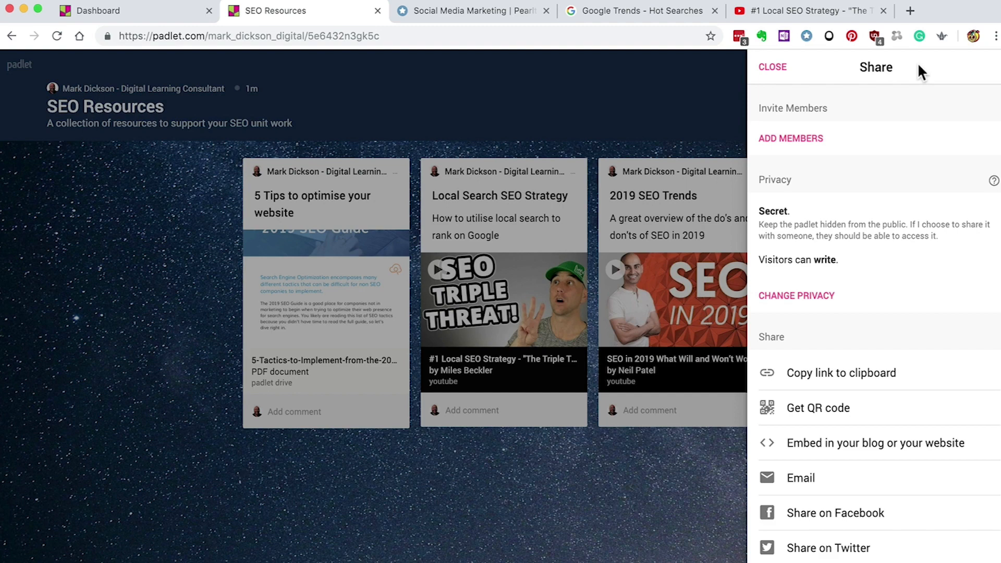
click(773, 66)
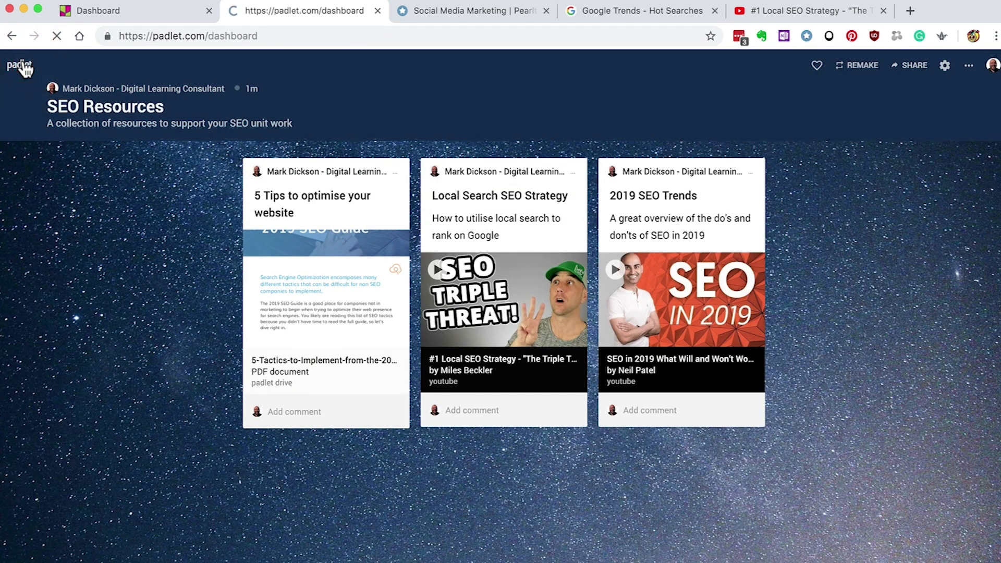
Step: From the Shared list open the Foundations questions padlet and type a test comment
click(19, 64)
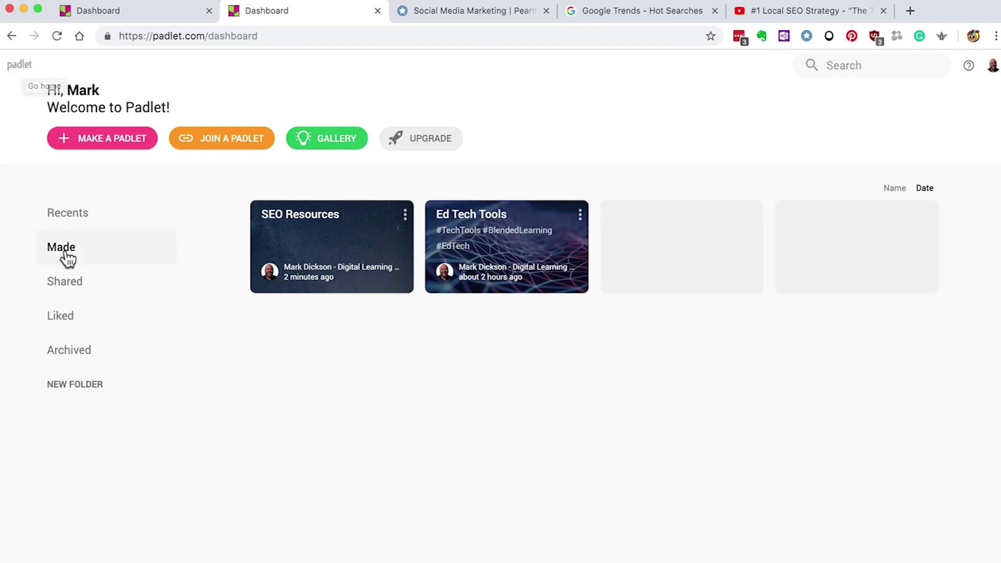
click(64, 281)
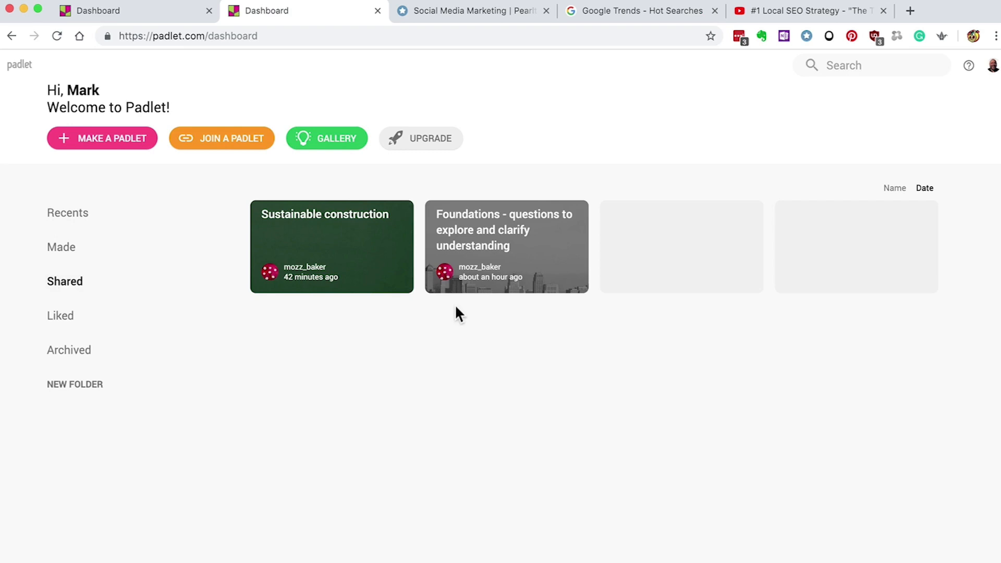
click(506, 246)
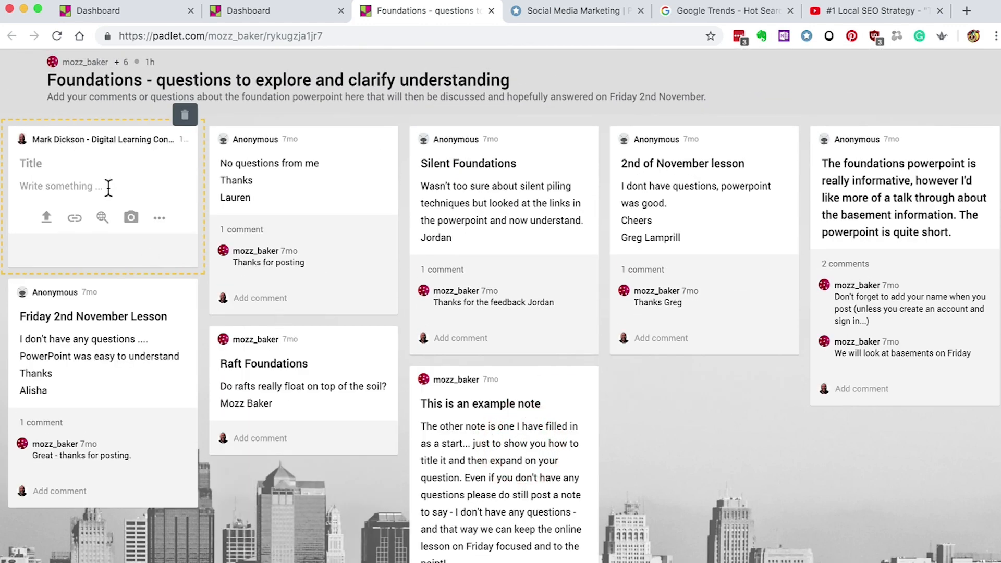
mouse_move(185, 116)
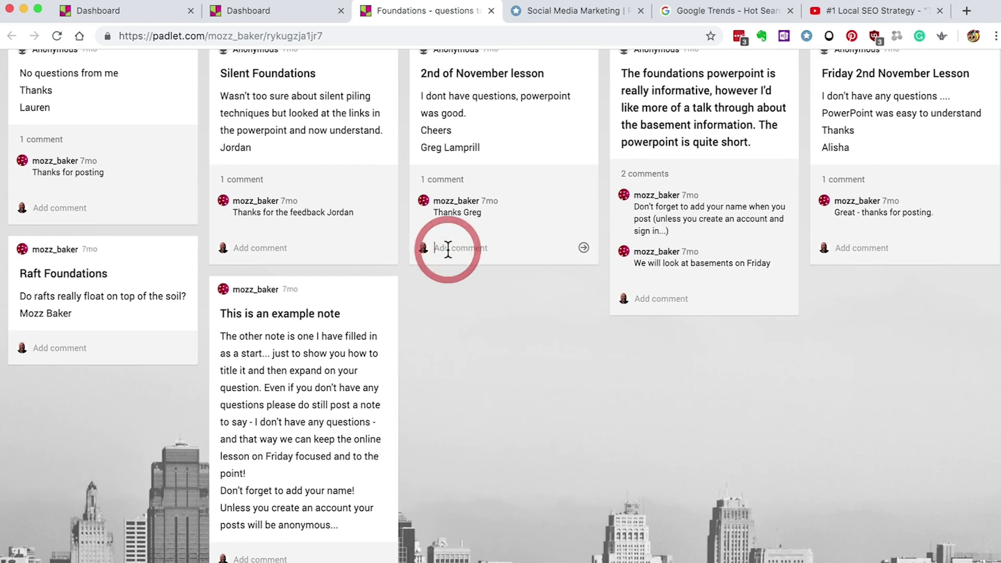
text(dsf)
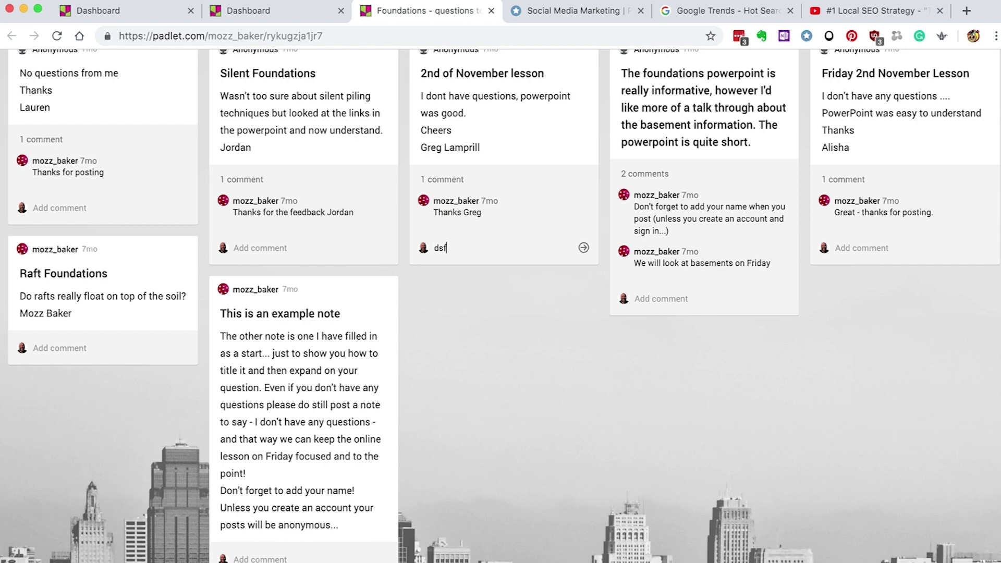
text(afas)
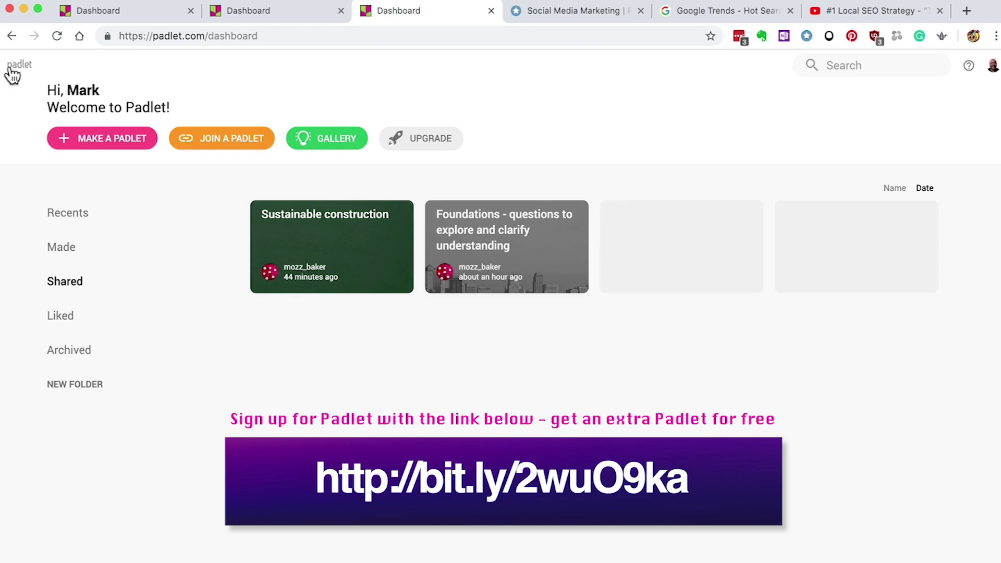
Step: Open Ed Tech Tools, view its public sharing options and display its QR code
click(61, 248)
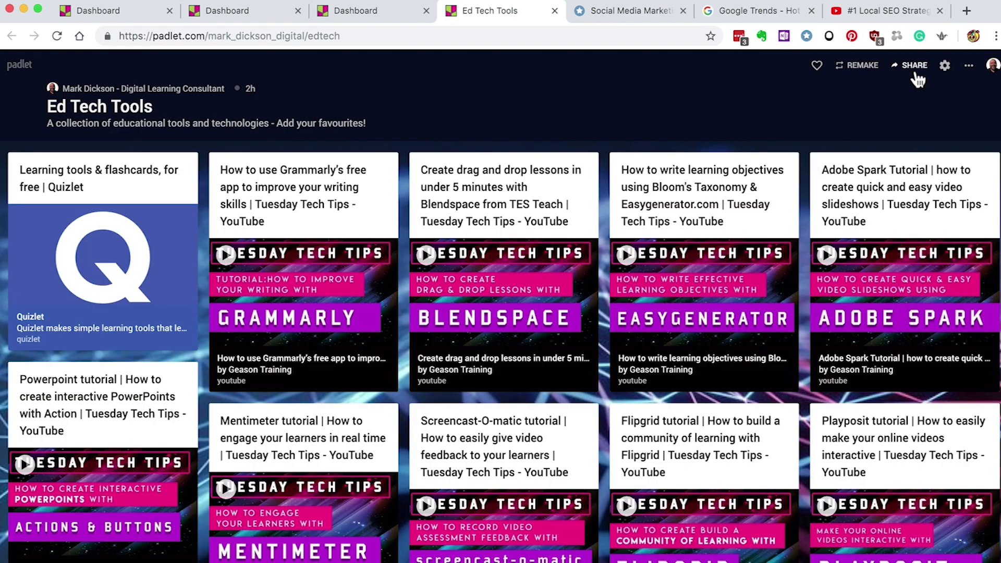
click(912, 66)
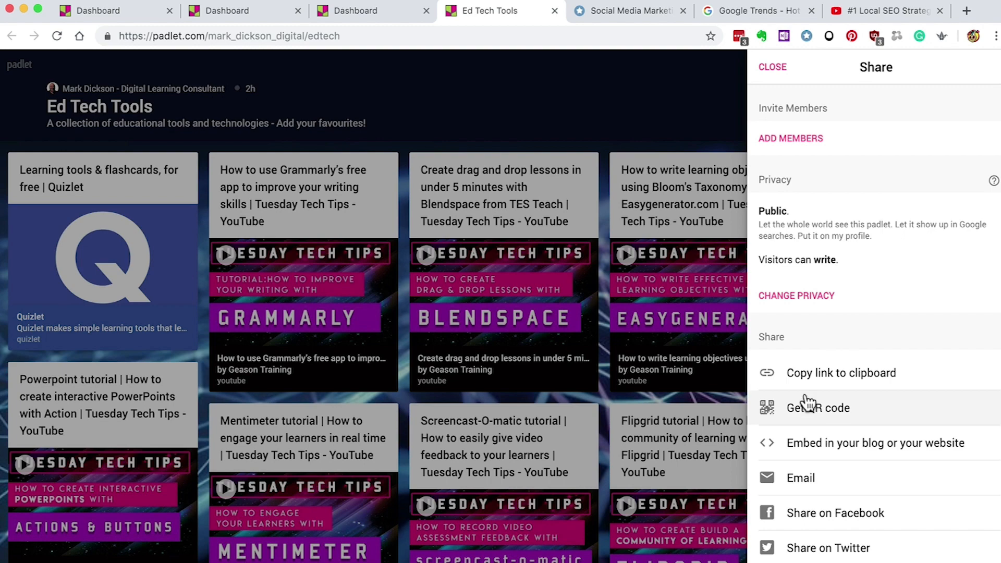
click(817, 407)
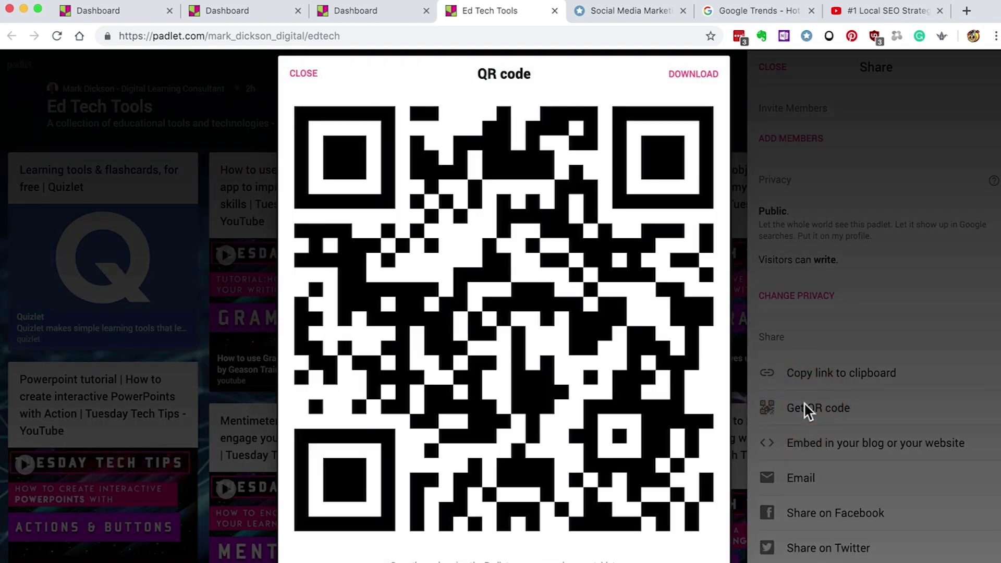